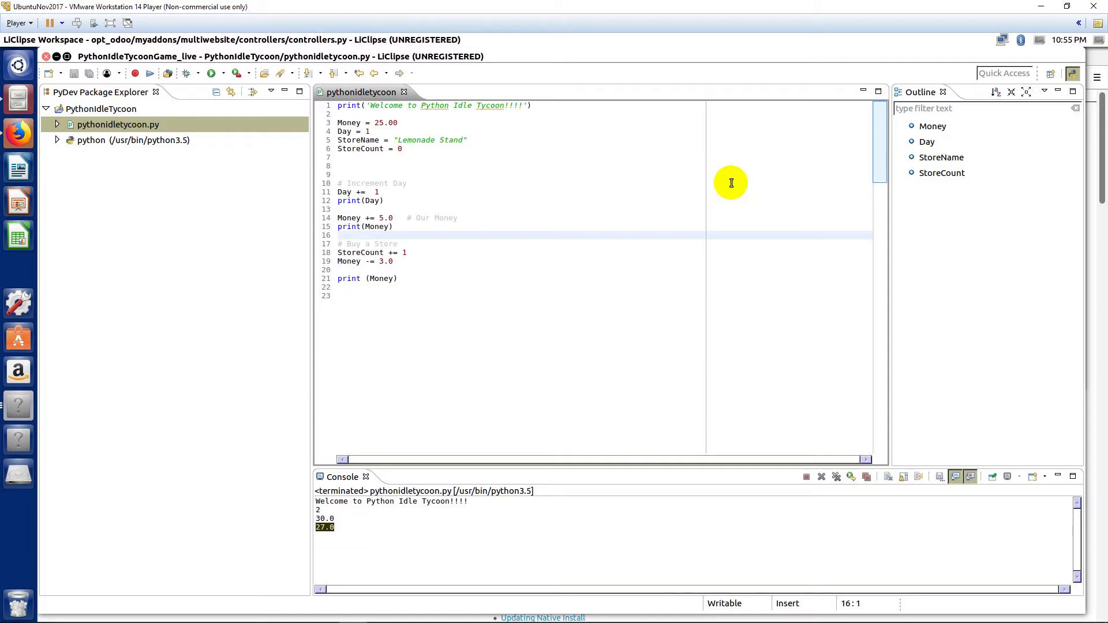
{"action": "mouse_move", "coordinate": [510, 241]}
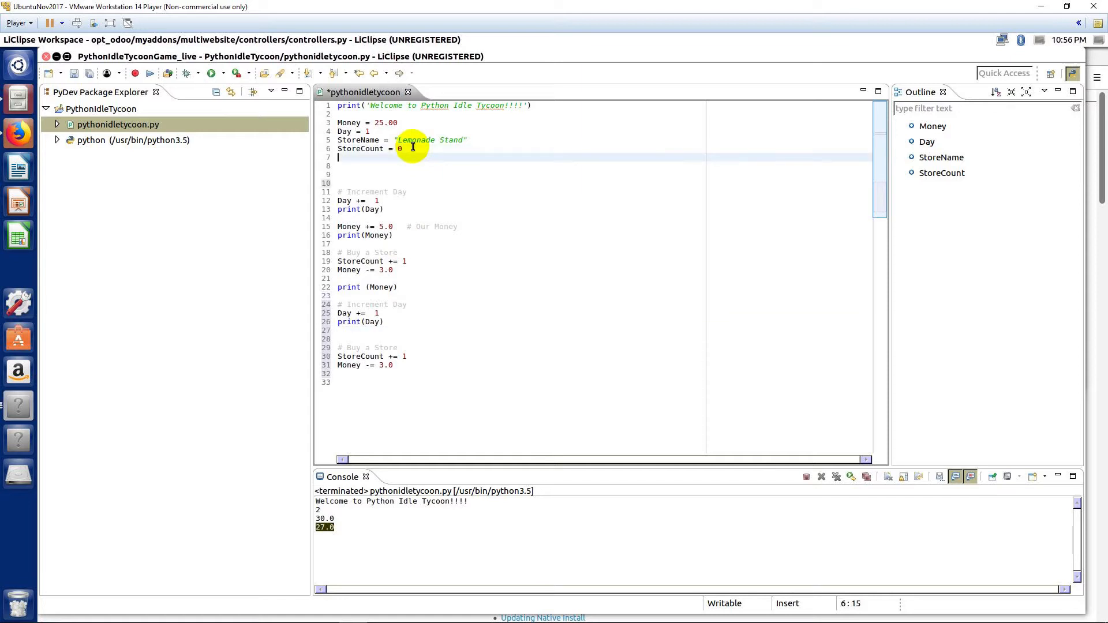
Add StoreProfit = 1.50 on line 7, below the starting StoreCount value.
{"action": "type", "text": "Store"}
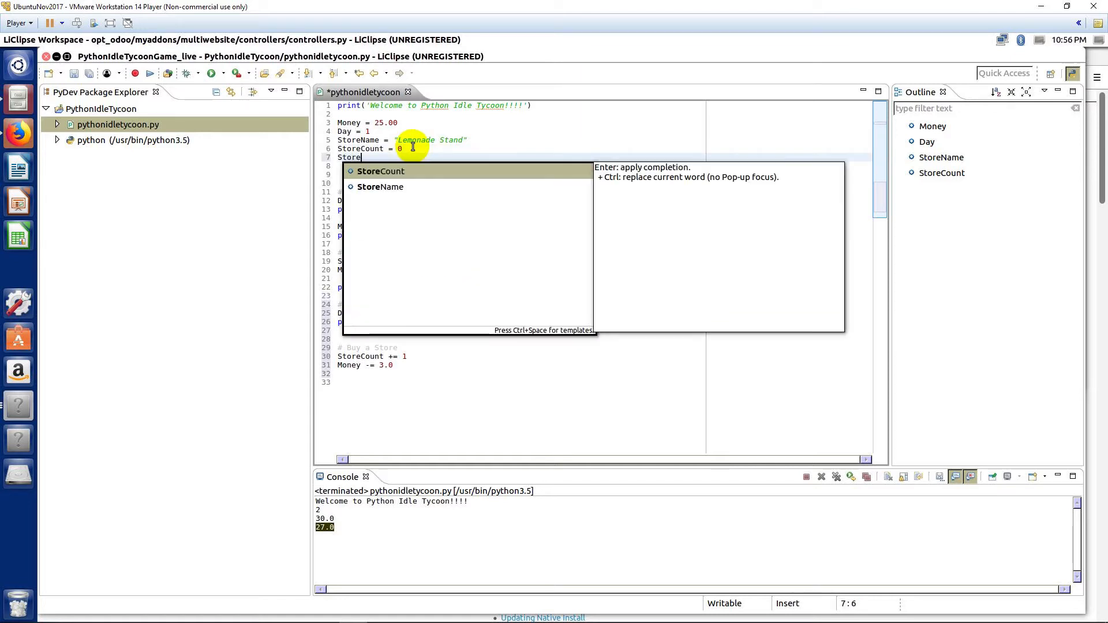
{"action": "type", "text": "Profit ="}
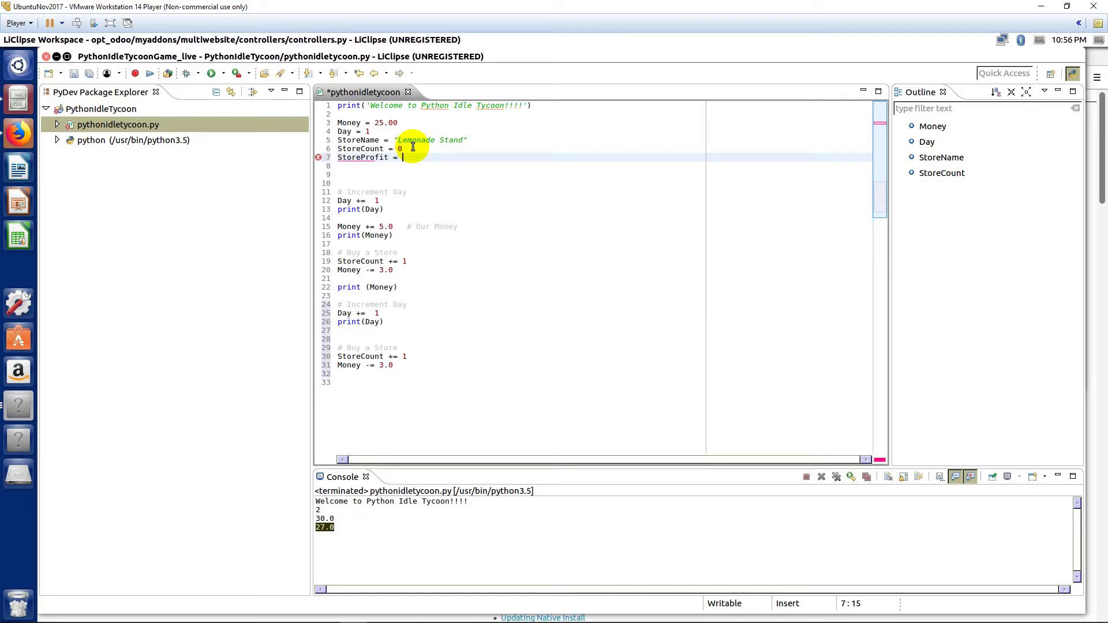
{"action": "type", "text": "1.50"}
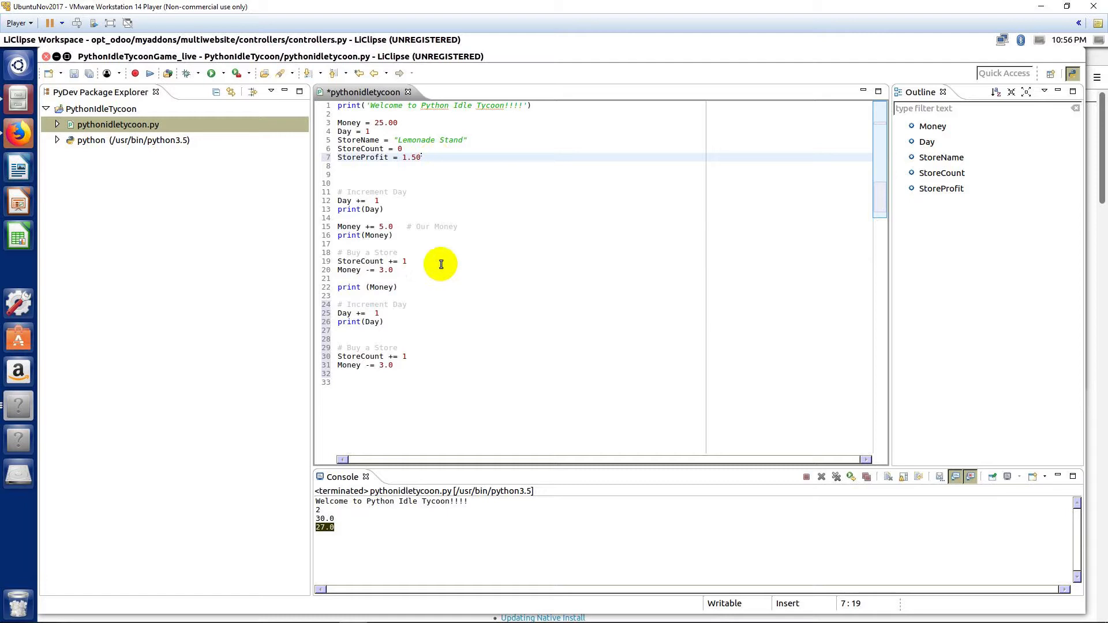
{"action": "mouse_move", "coordinate": [394, 319]}
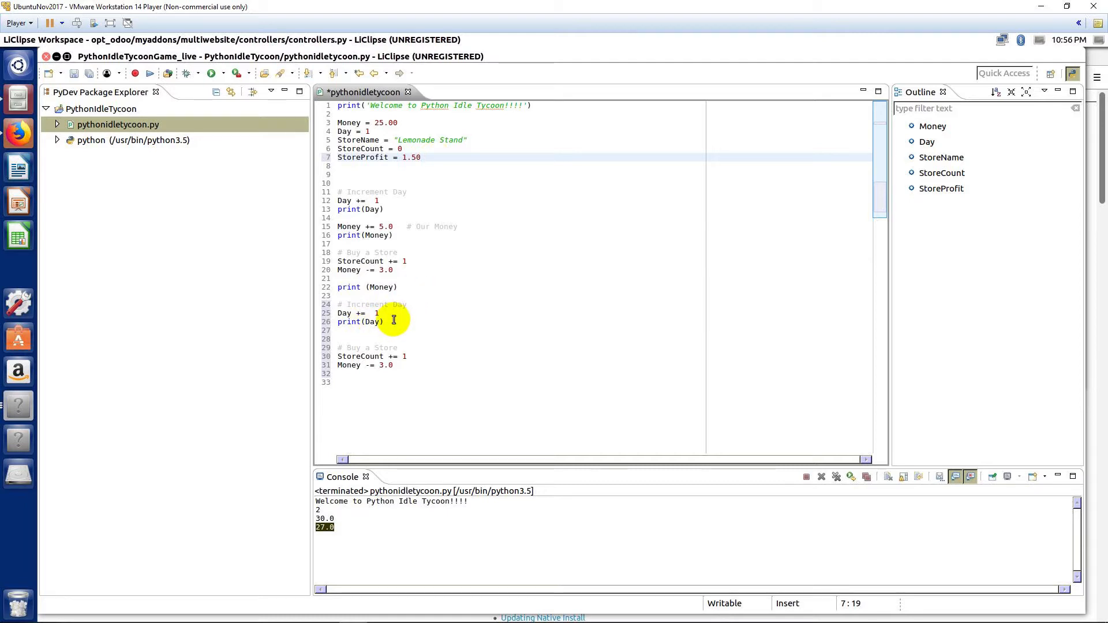
After the second print(Day), add a Calculate Daily Profit comment and DailyProfit = StoreProfit * StoreCount.
{"action": "left_click", "coordinate": [385, 321]}
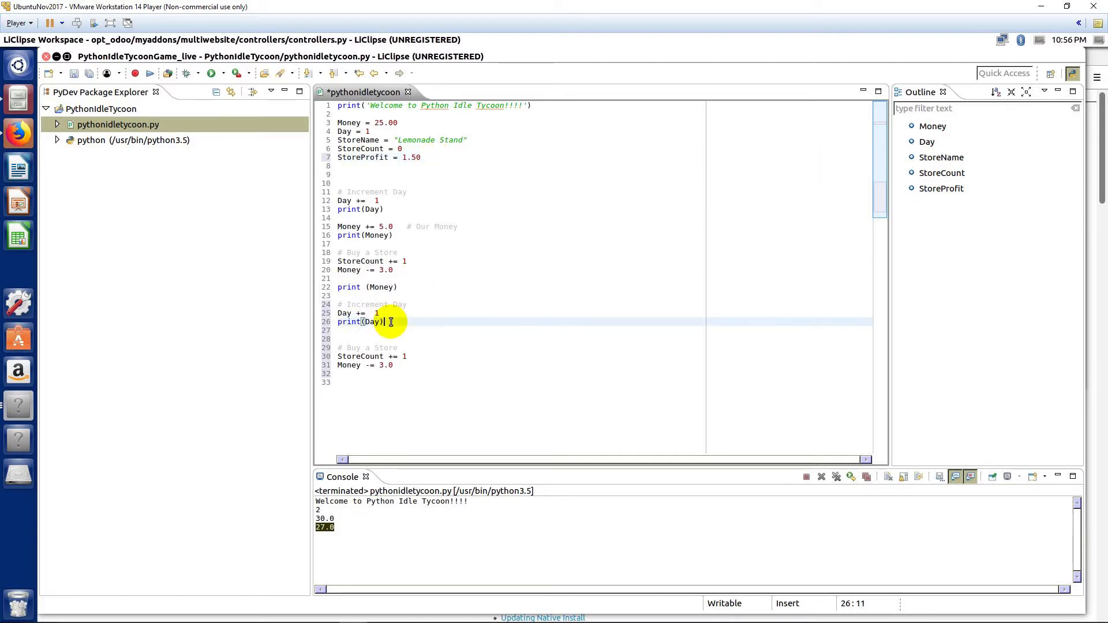
{"action": "type", "text": "# Calculatre"}
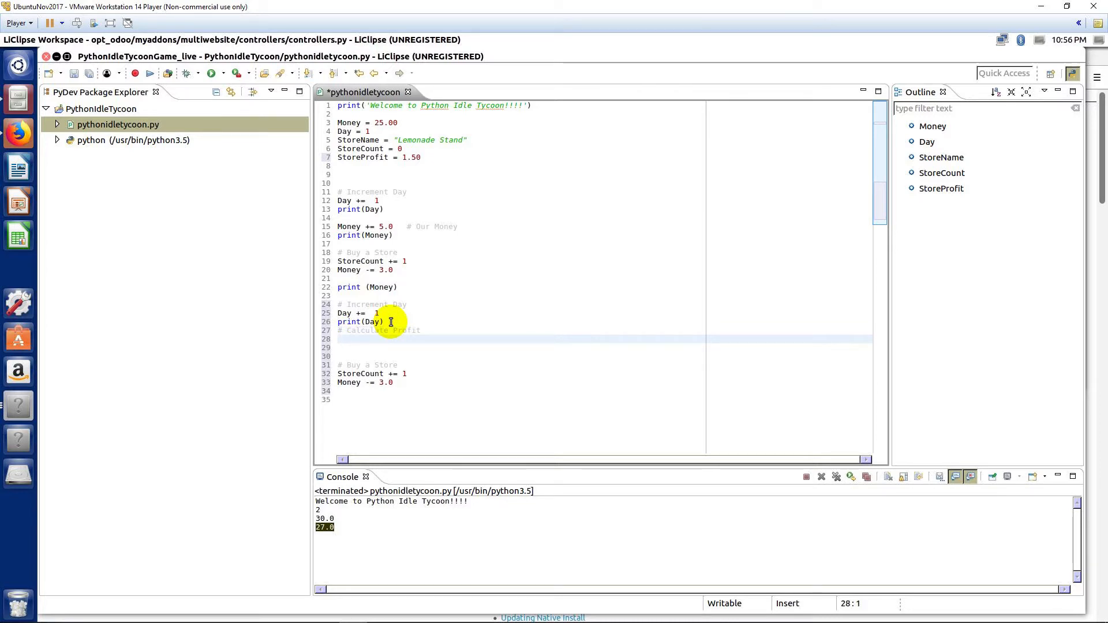
{"action": "mouse_move", "coordinate": [394, 332]}
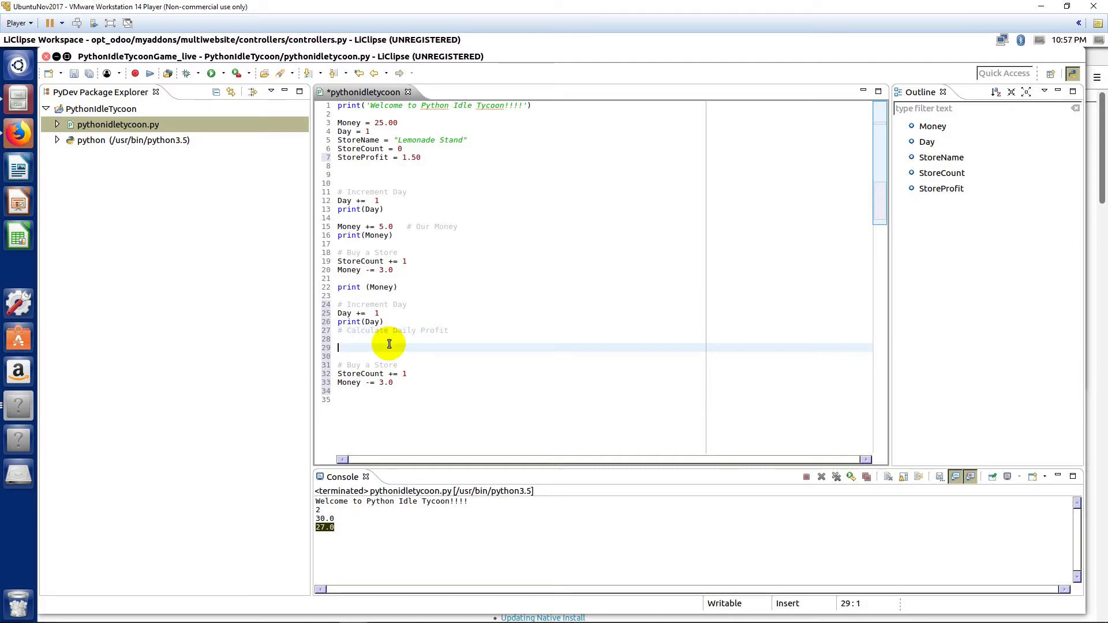
{"action": "type", "text": "DailyProfit ="}
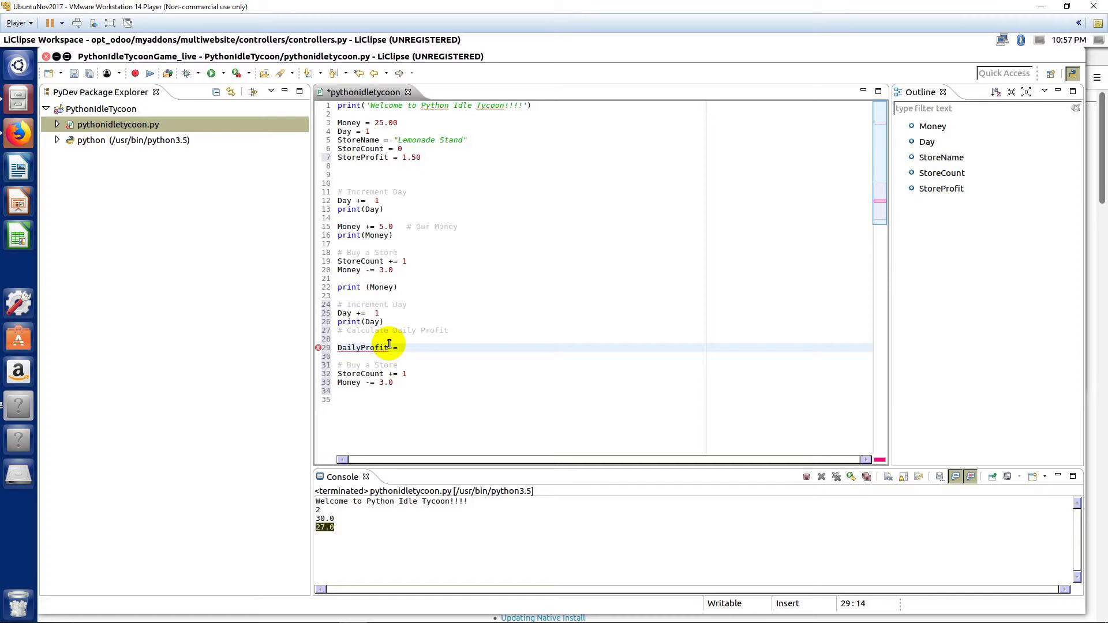
{"action": "type", "text": "StoreP"}
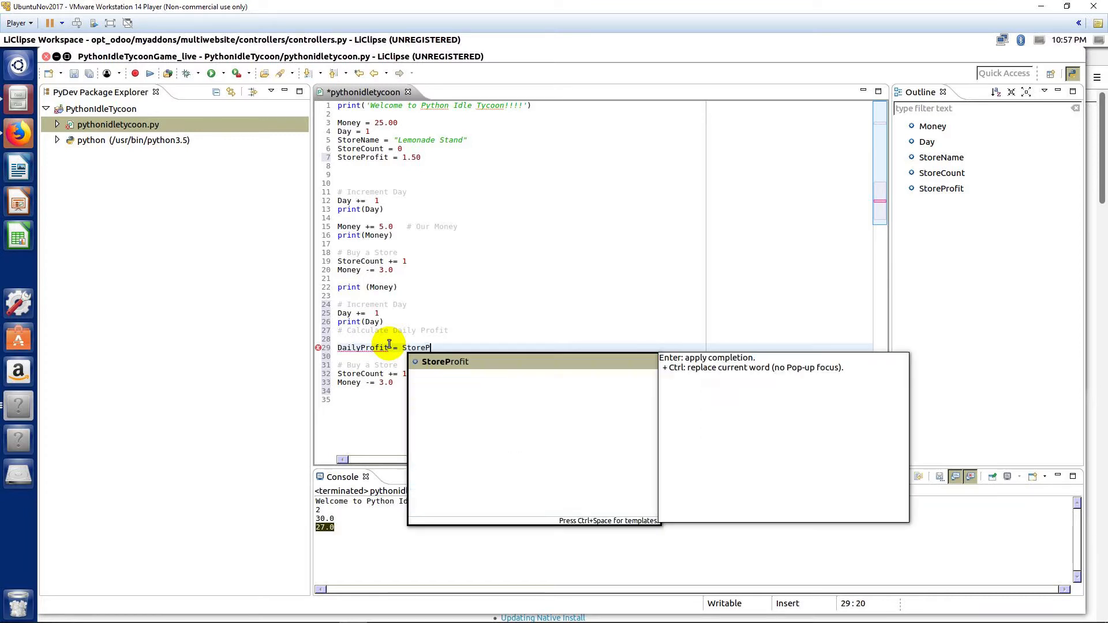
{"action": "key", "text": "Enter"}
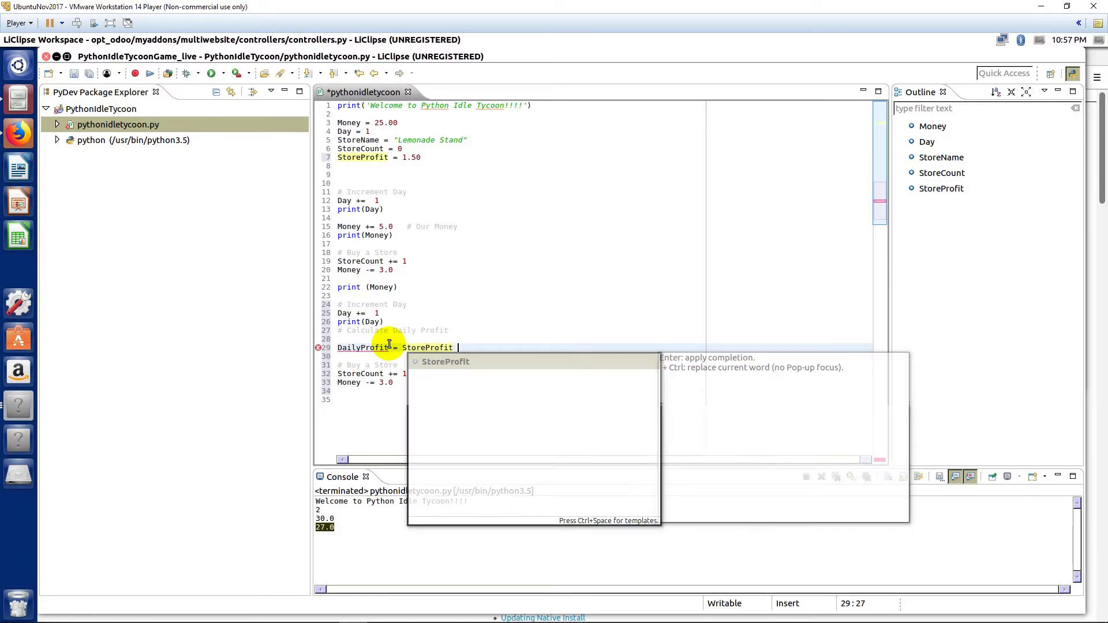
{"action": "type", "text": "*"}
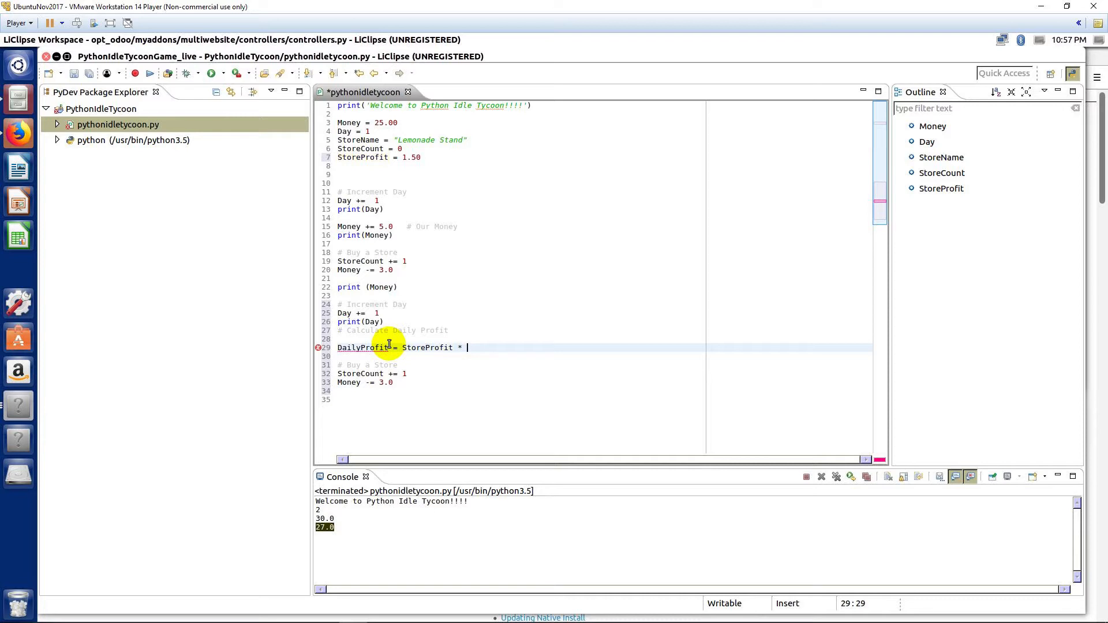
{"action": "type", "text": "StoreCount"}
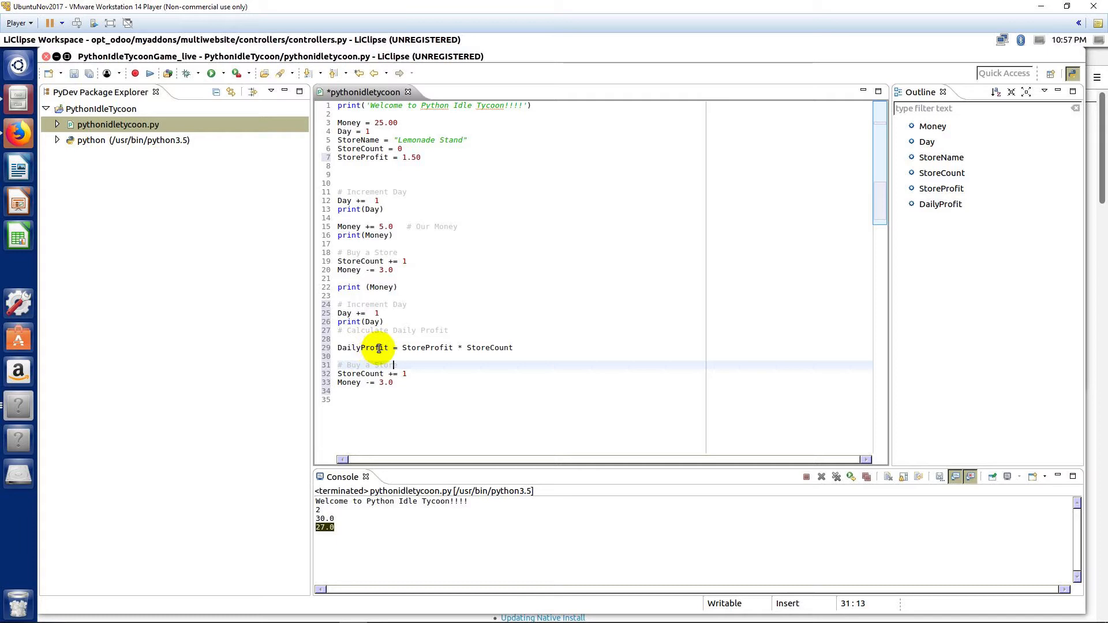
{"action": "mouse_move", "coordinate": [506, 360]}
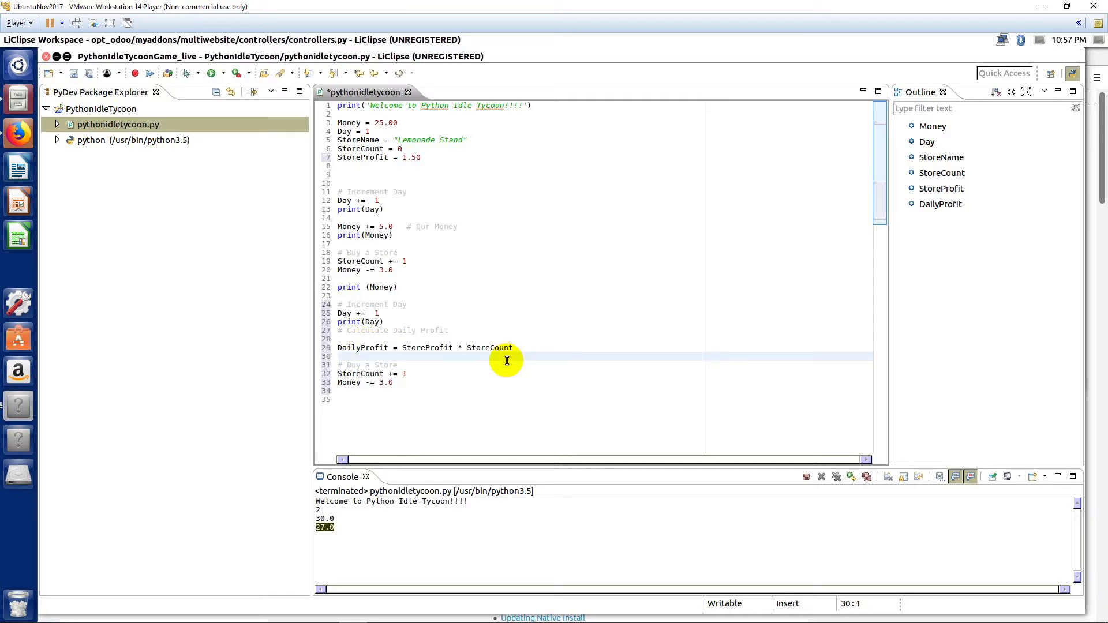
Add Money += DailyProfit on a new line below the DailyProfit calculation.
{"action": "key", "text": "enter"}
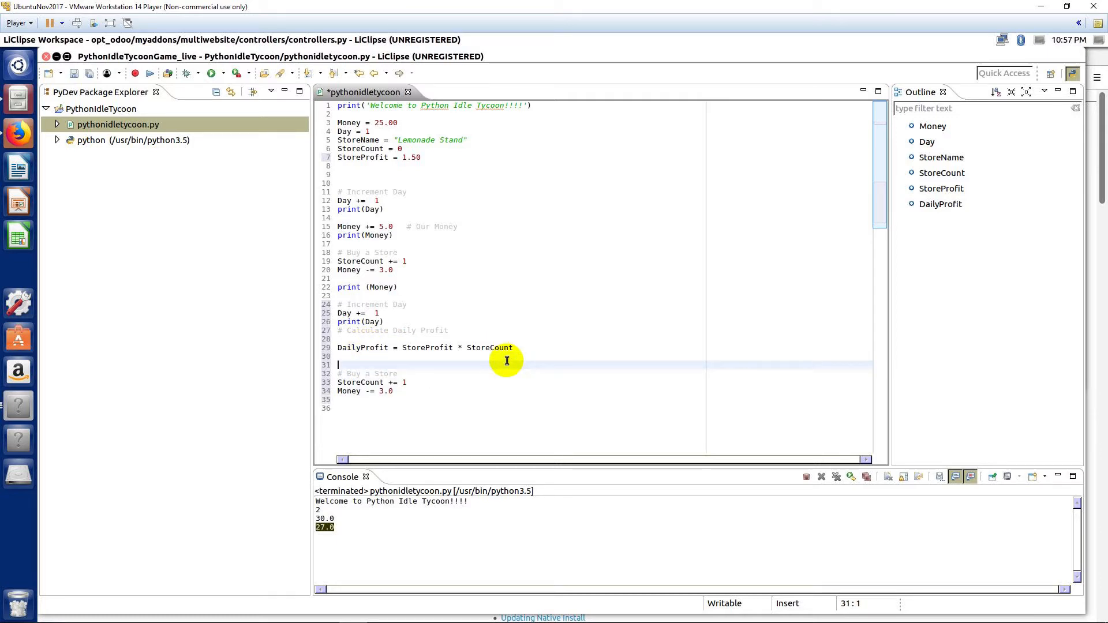
{"action": "type", "text": "M"}
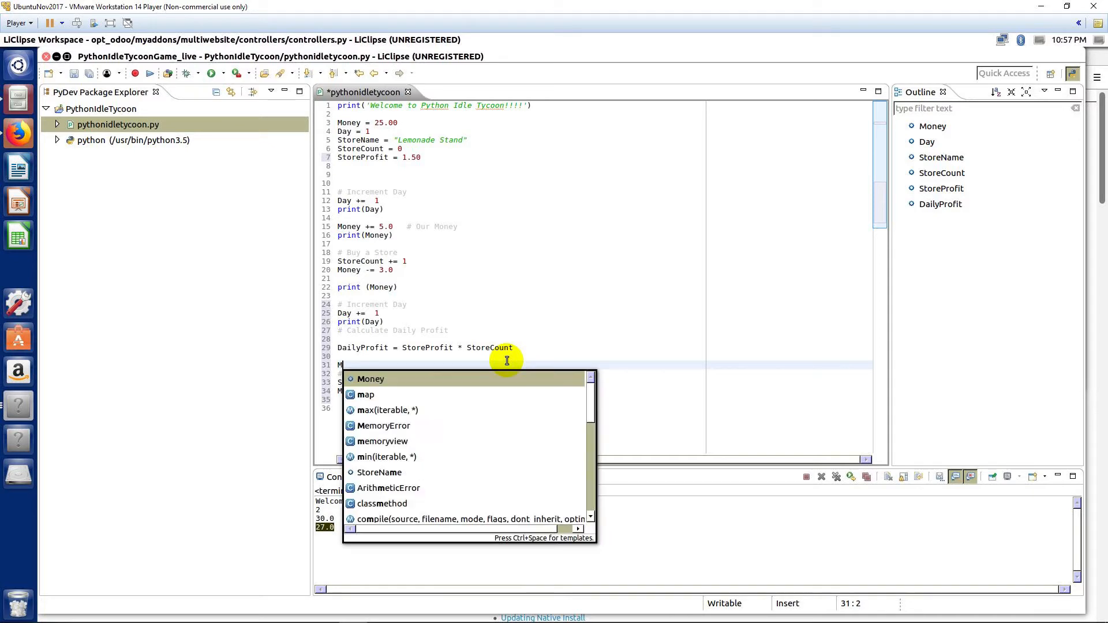
{"action": "type", "text": "oney"}
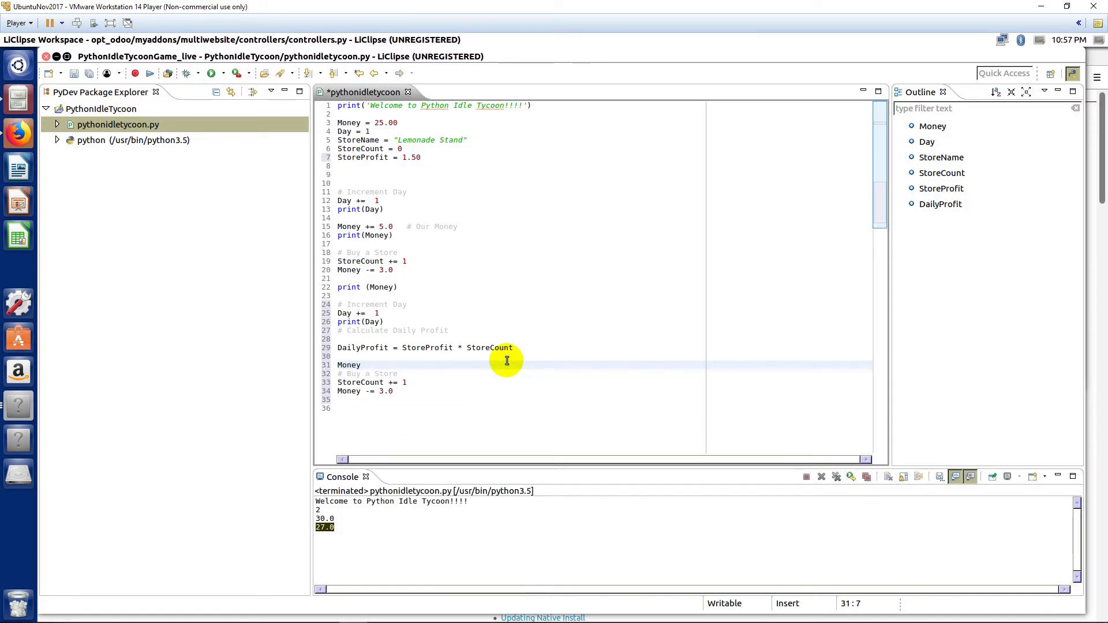
{"action": "type", "text": "+= DailyProfit"}
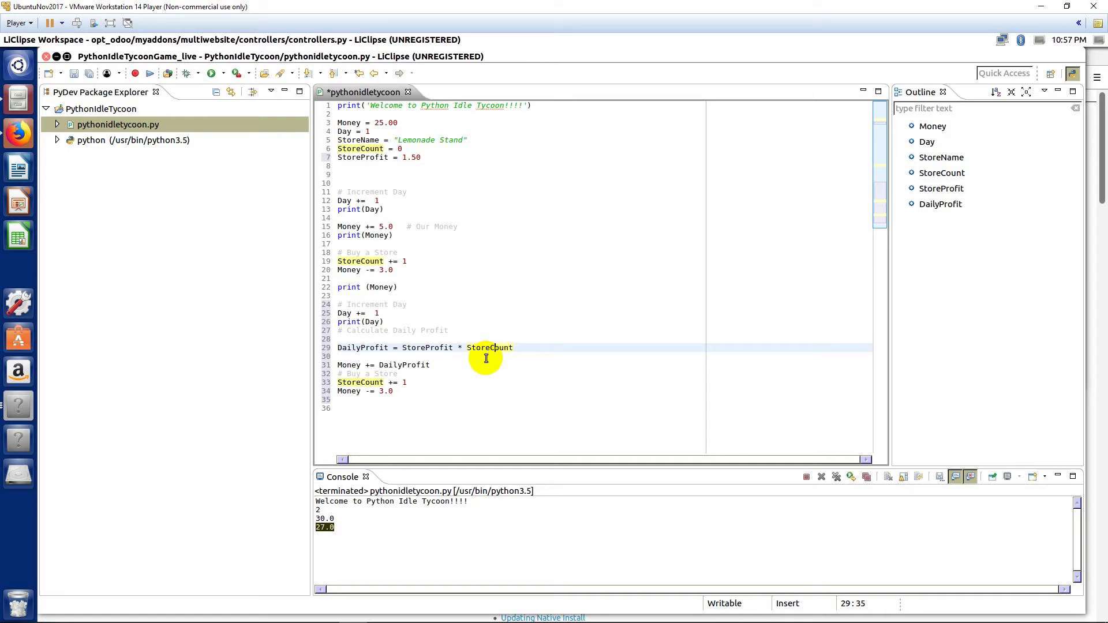
{"action": "mouse_move", "coordinate": [346, 365]}
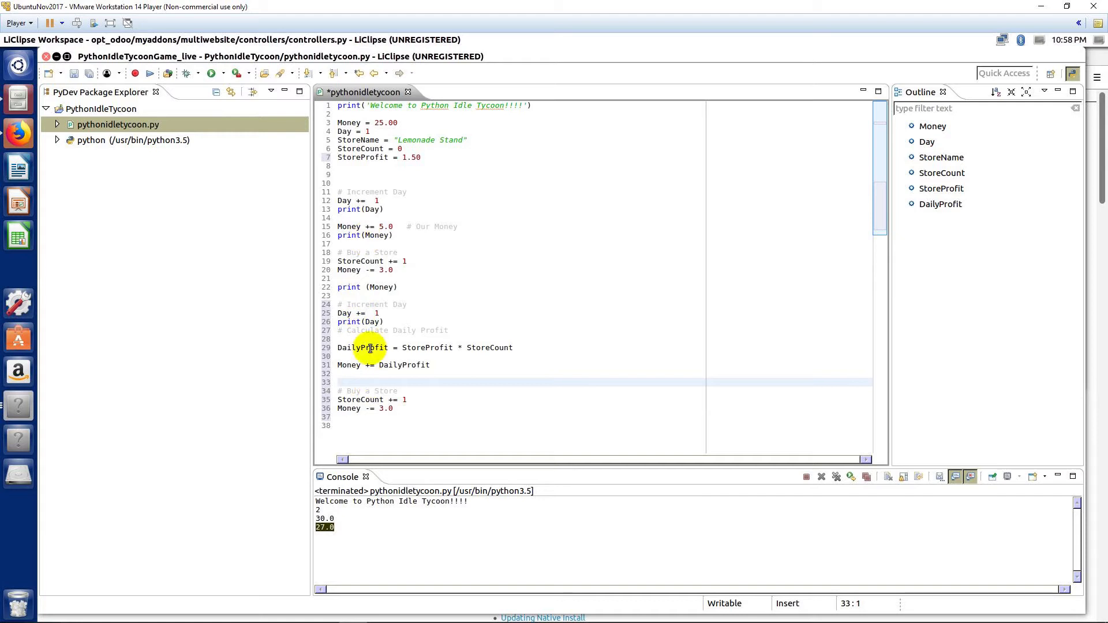
{"action": "mouse_move", "coordinate": [368, 348]}
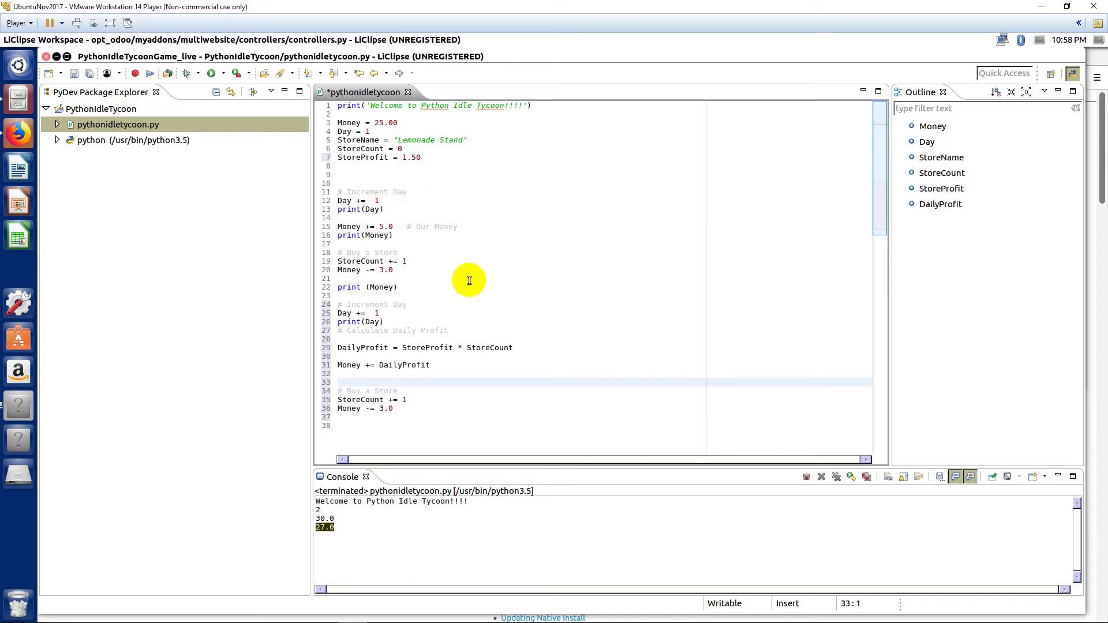
{"action": "mouse_move", "coordinate": [364, 192]}
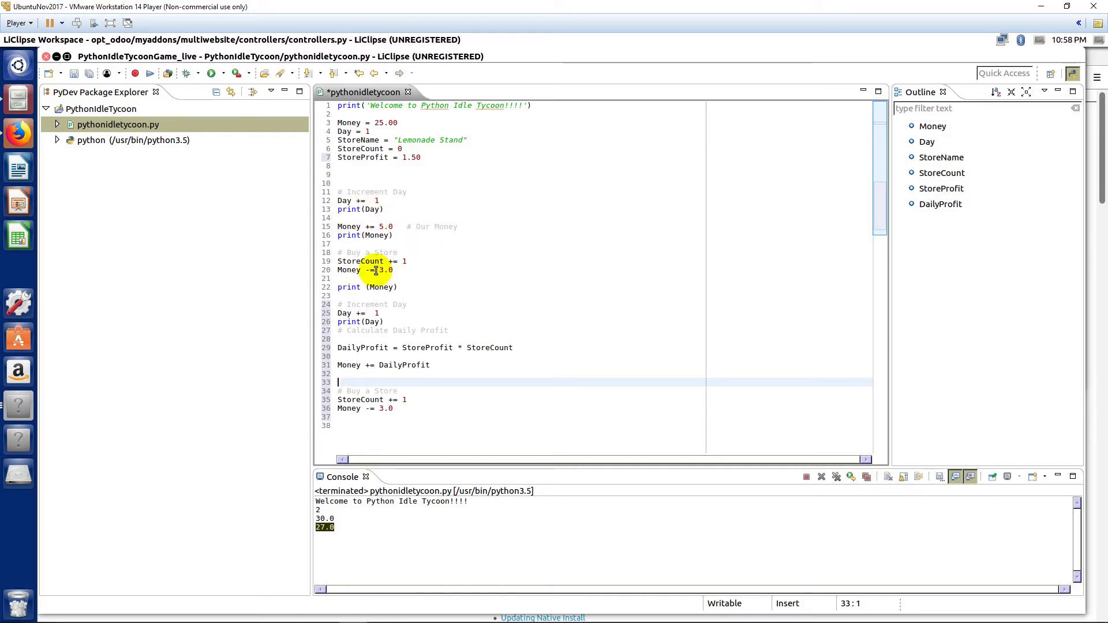
{"action": "mouse_move", "coordinate": [360, 261]}
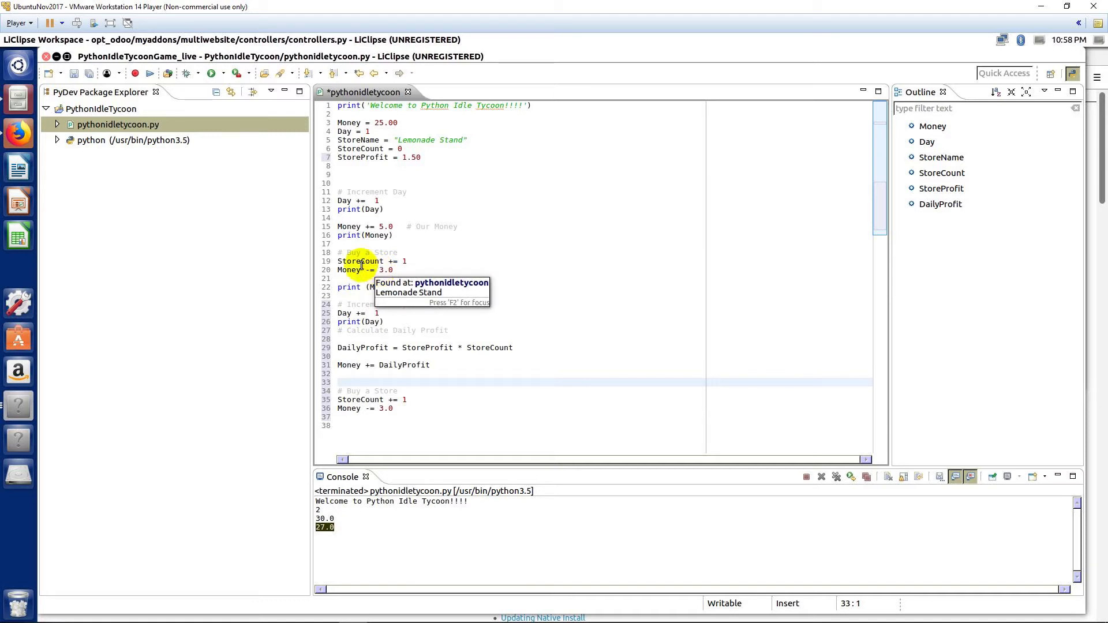
Place the cursor below the last Money -= 3.0 line at the script's end.
{"action": "left_click", "coordinate": [378, 313]}
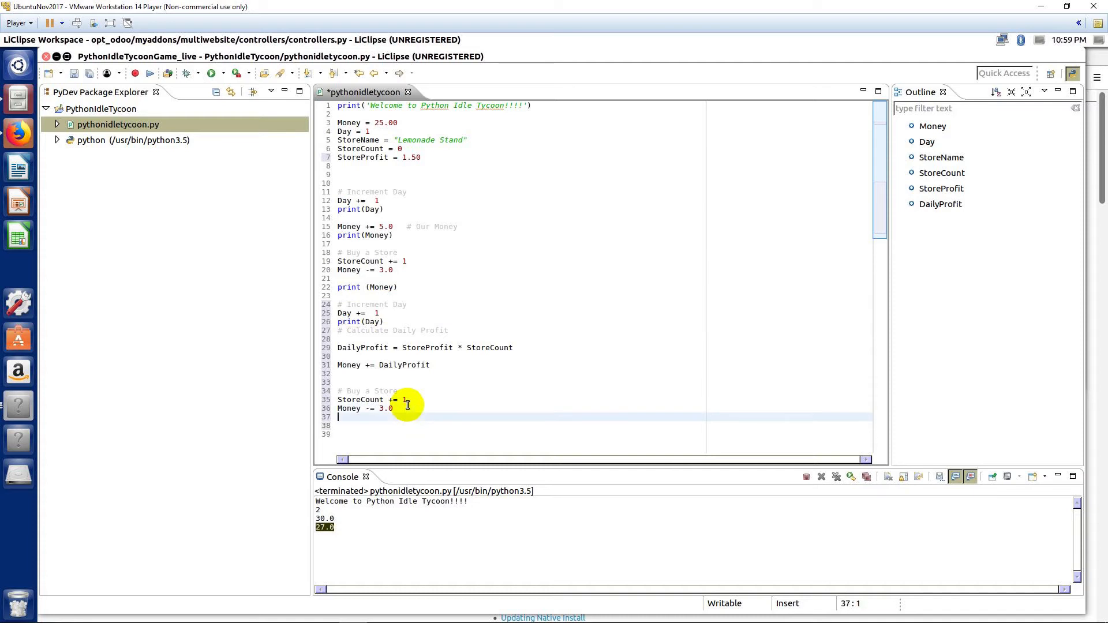
Write print('Day #' + Day) as the script's last line.
{"action": "type", "text": "print("}
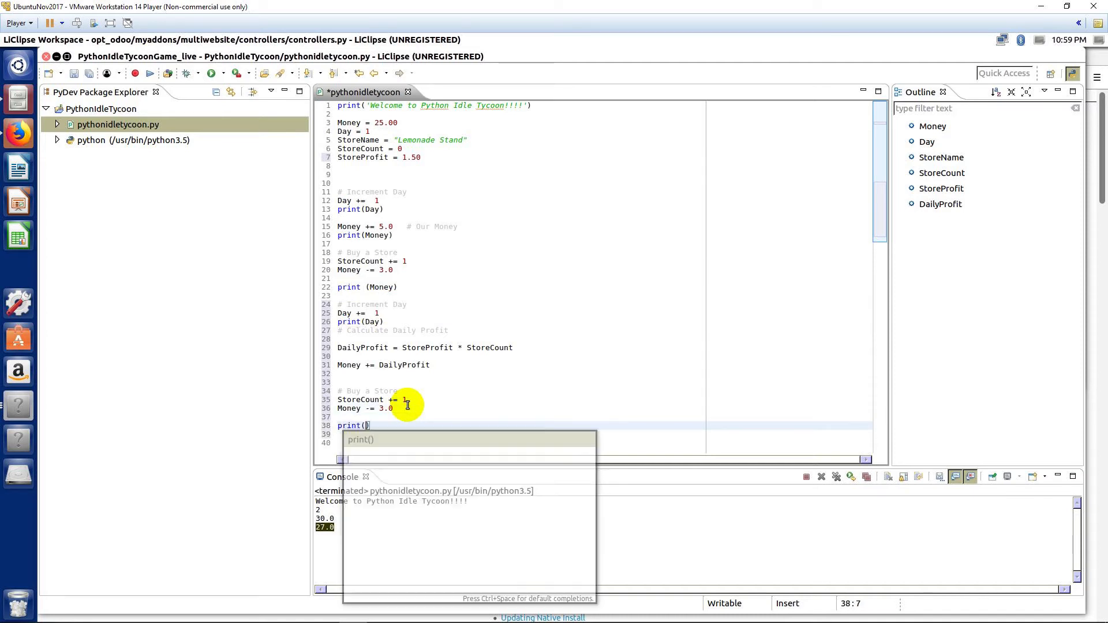
{"action": "type", "text": "'"}
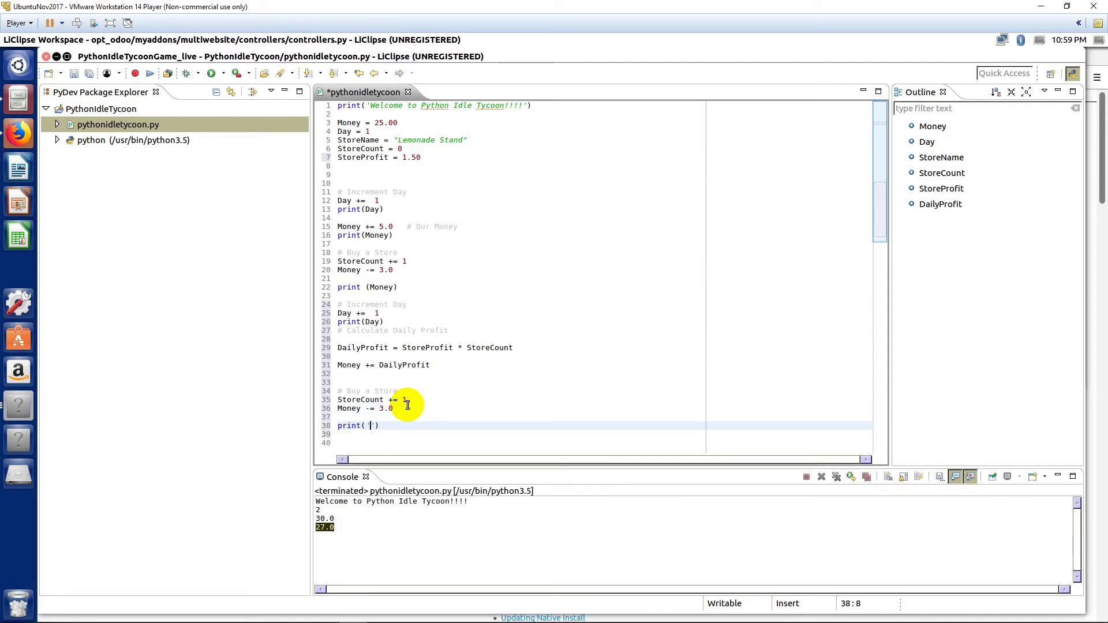
{"action": "type", "text": "Day"}
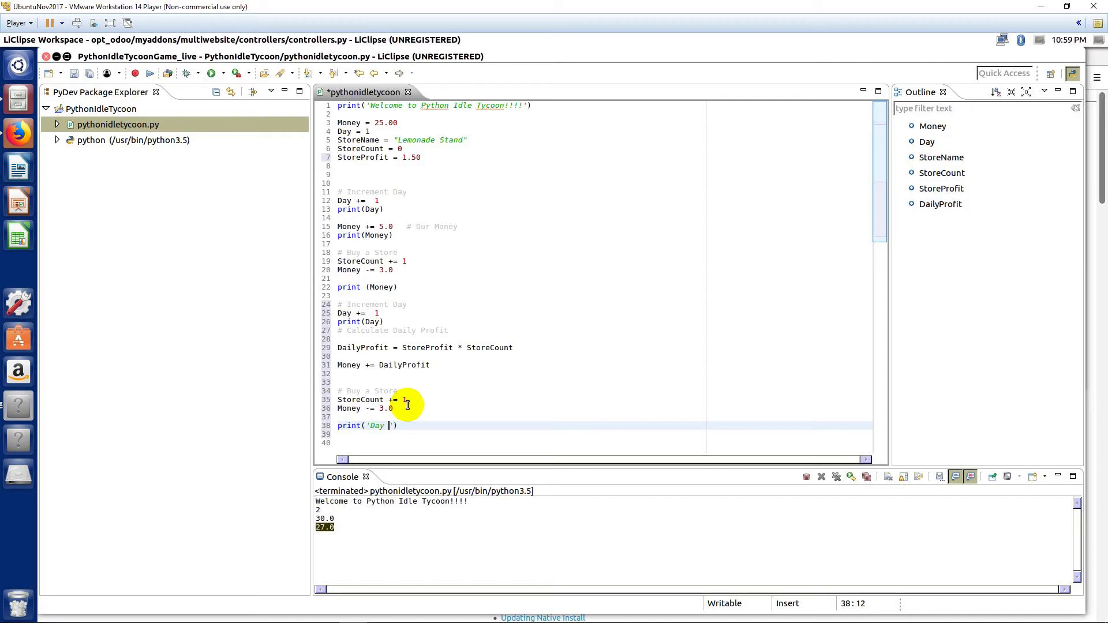
{"action": "type", "text": "#"}
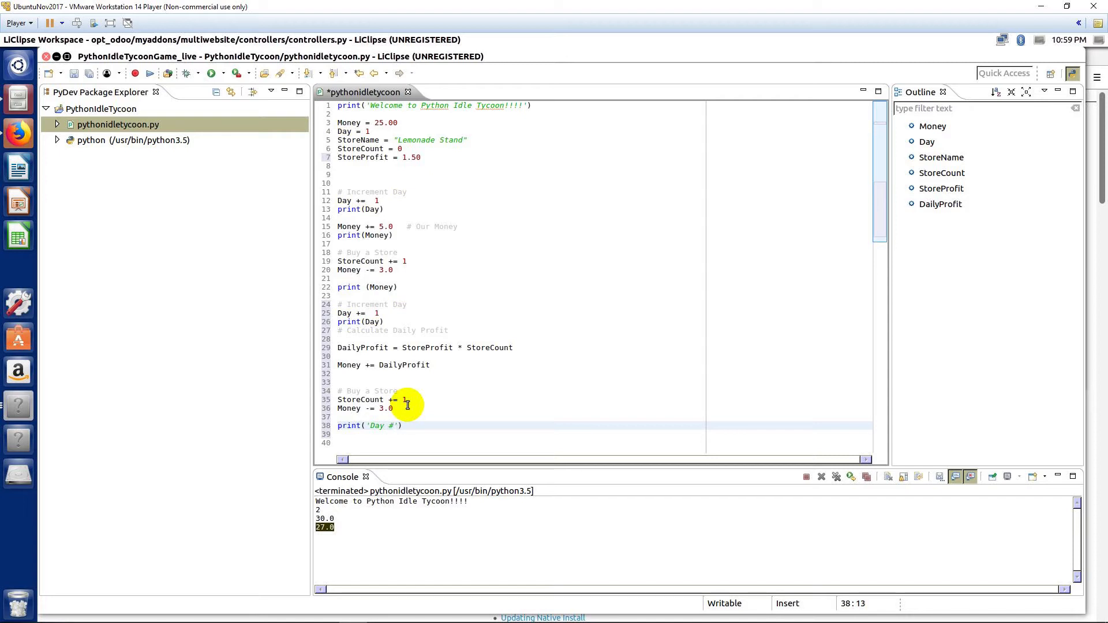
{"action": "type", "text": "+"}
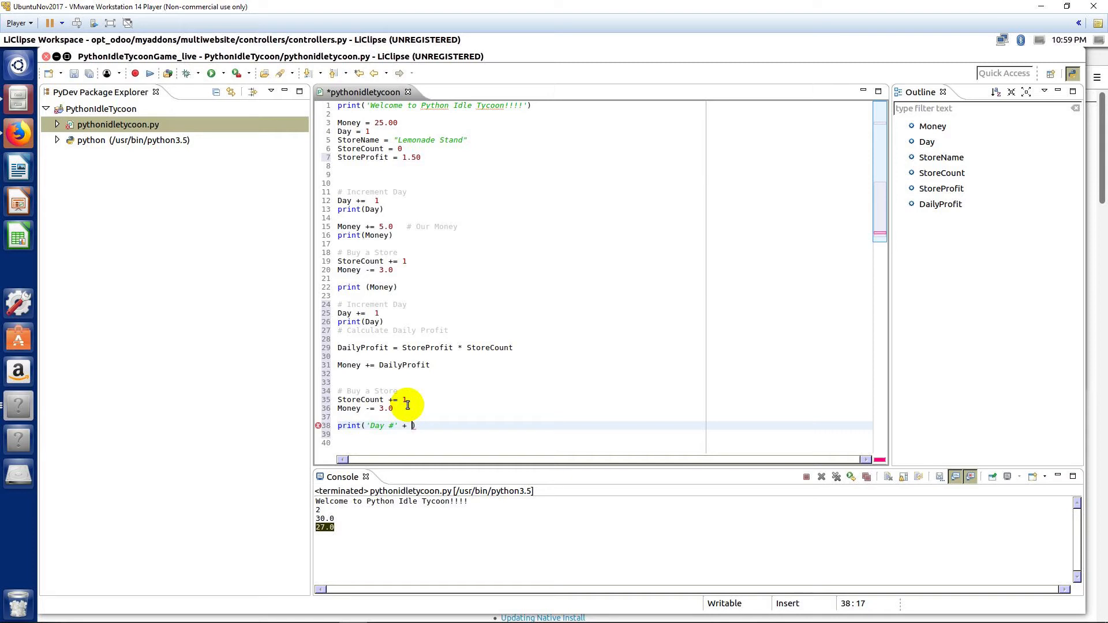
{"action": "type", "text": "Day"}
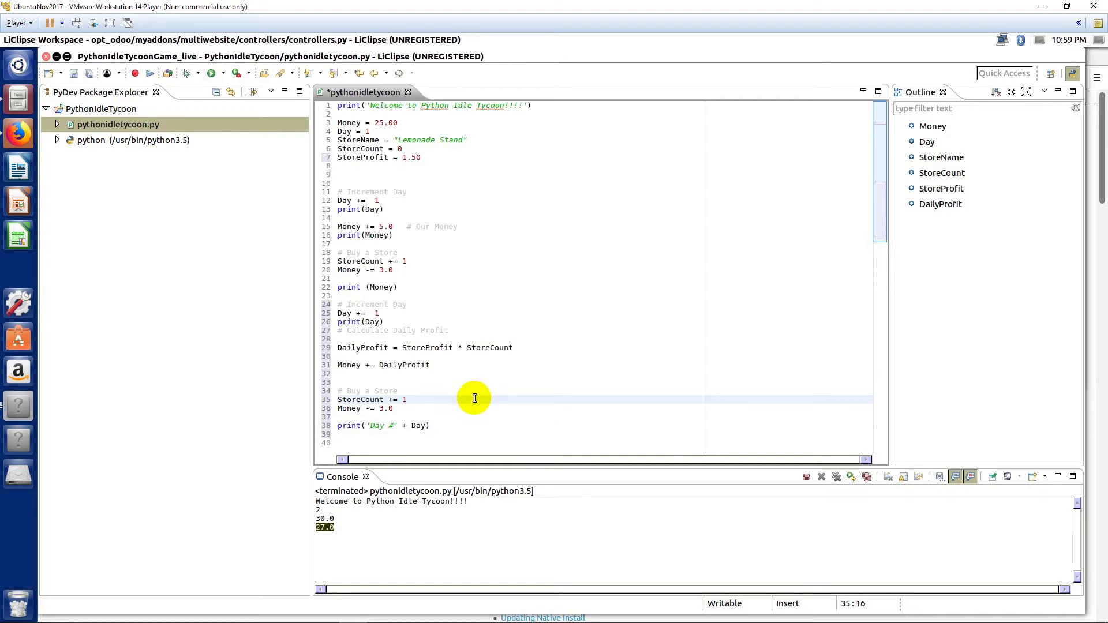
{"action": "left_click", "coordinate": [408, 399]}
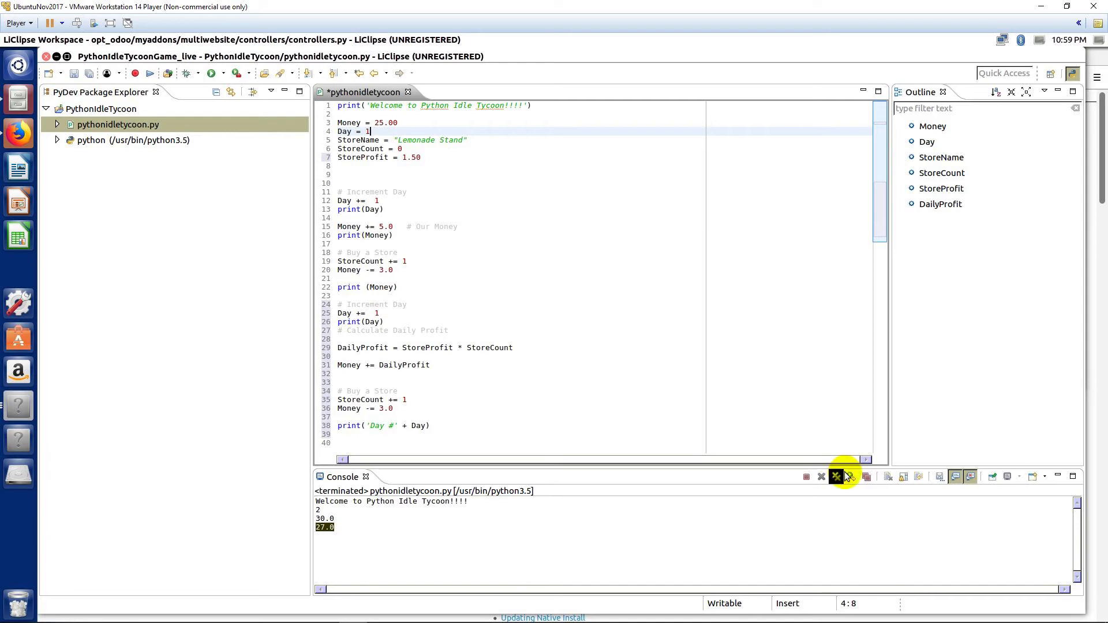
Save and rerun the script, then highlight words in the line 38 TypeError about implicit int-to-str conversion.
{"action": "left_click", "coordinate": [149, 72]}
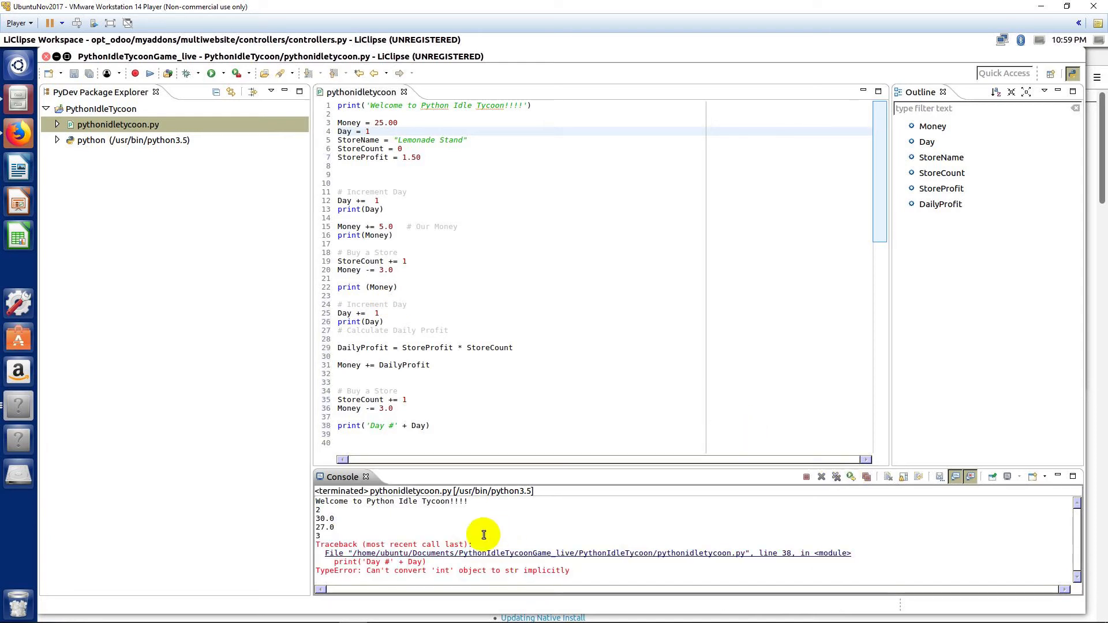
{"action": "double_click", "coordinate": [377, 570]}
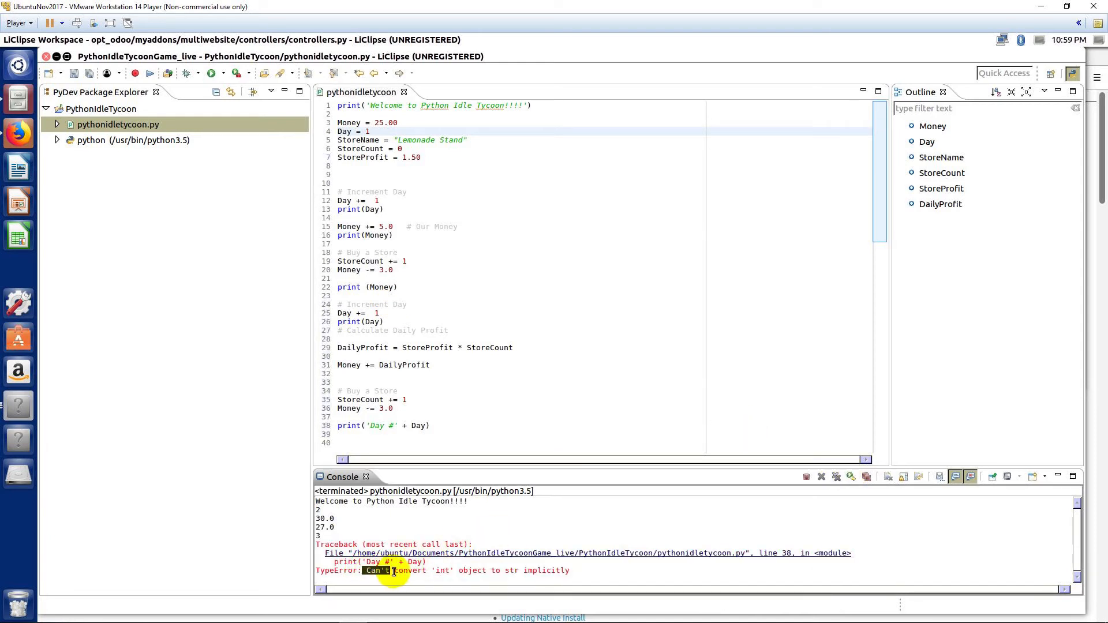
{"action": "left_click_drag", "start_coordinate": [382, 569], "coordinate": [565, 570]}
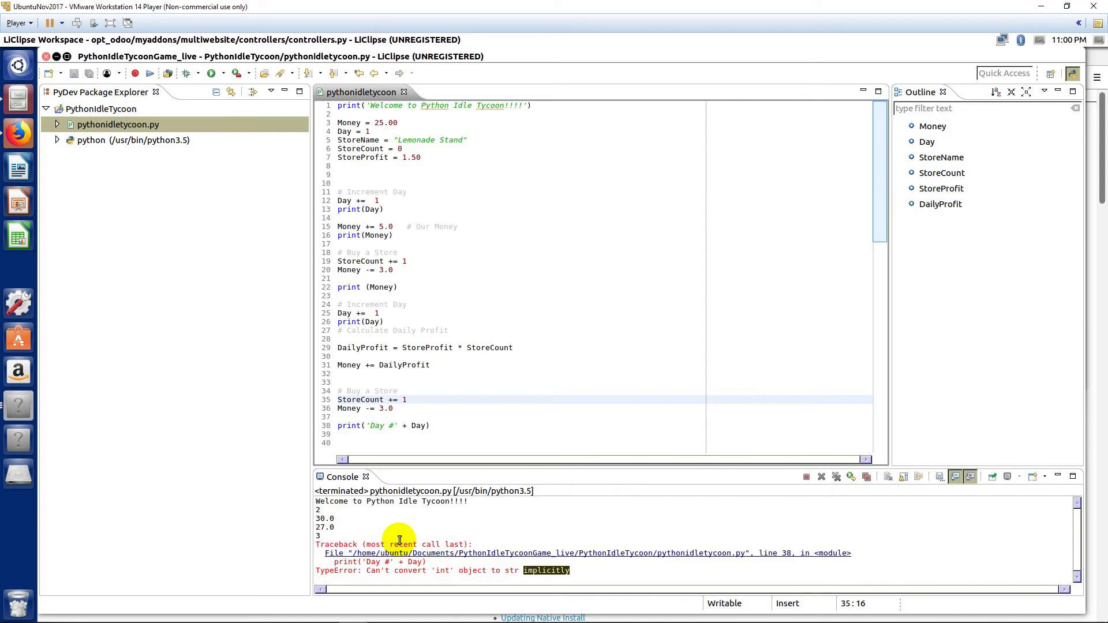
{"action": "left_click", "coordinate": [408, 399]}
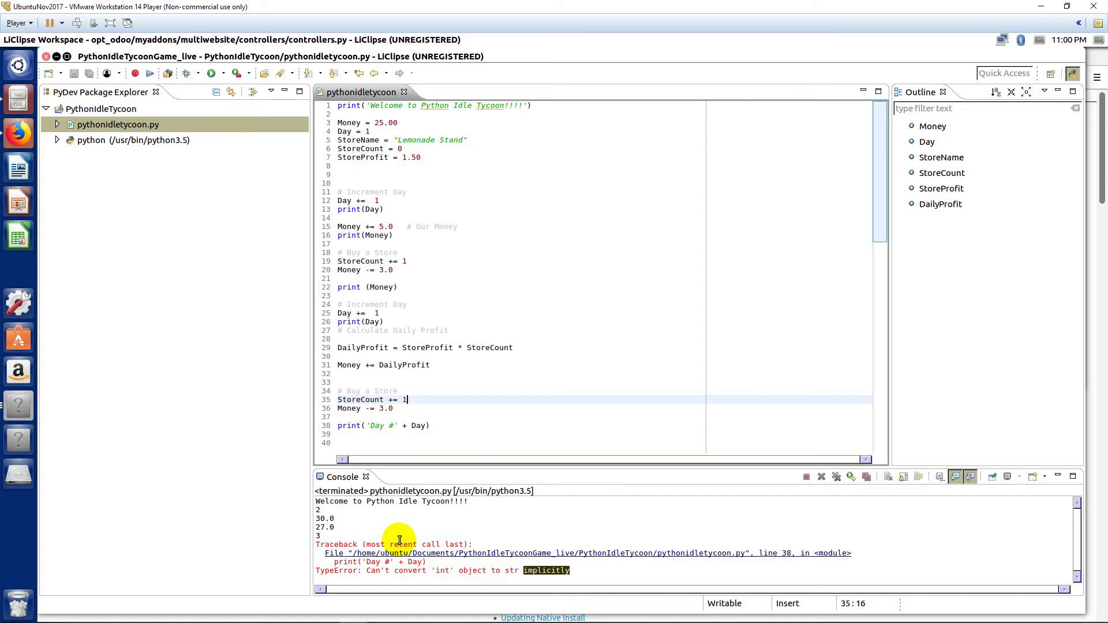
{"action": "mouse_move", "coordinate": [356, 533]}
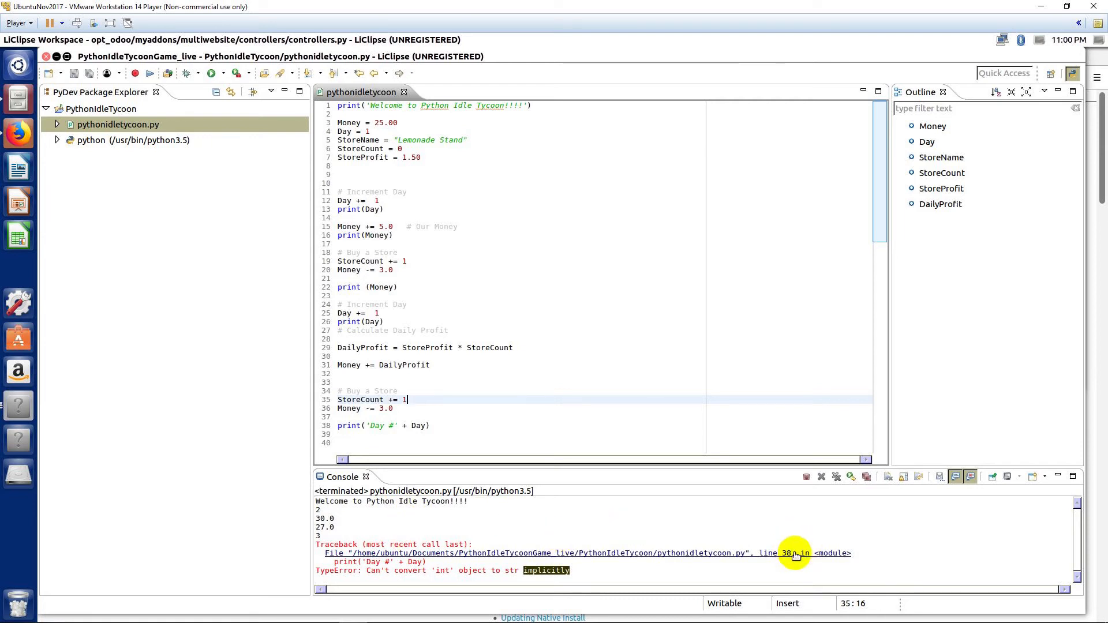
Follow the traceback's 'line 38' link to the failing print('Day #' + Day) line.
{"action": "left_click", "coordinate": [782, 553]}
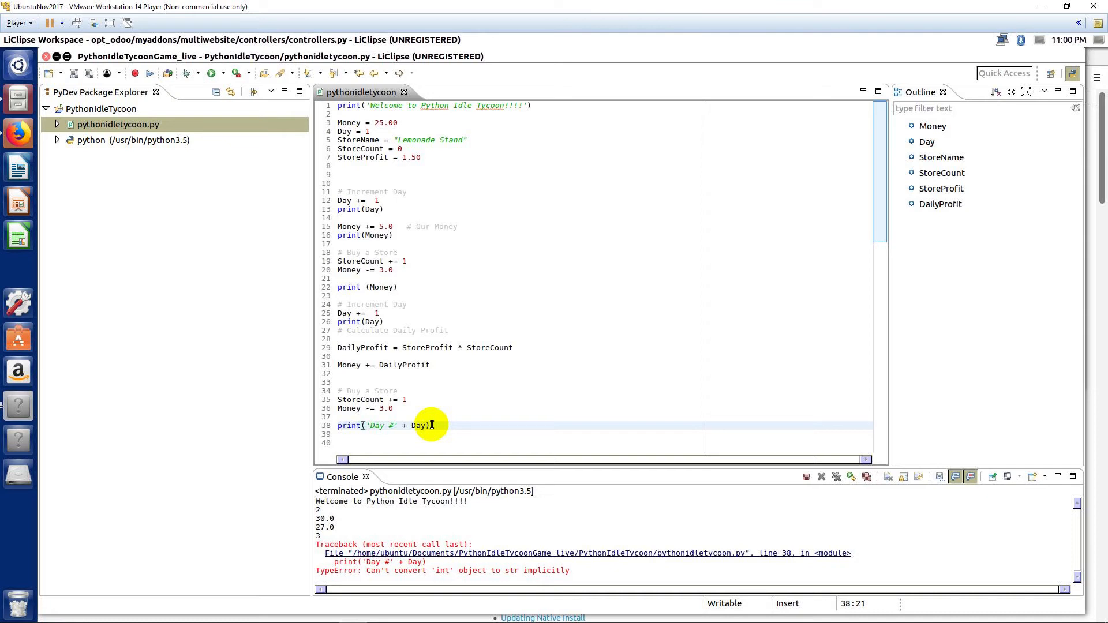
{"action": "mouse_move", "coordinate": [682, 494]}
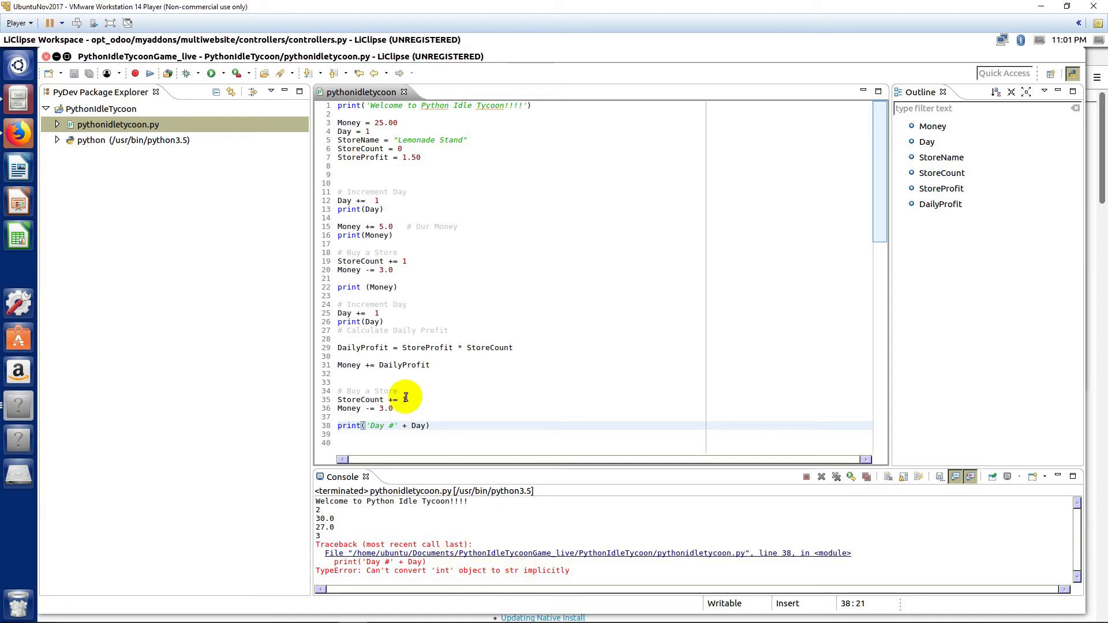
{"action": "mouse_move", "coordinate": [418, 429]}
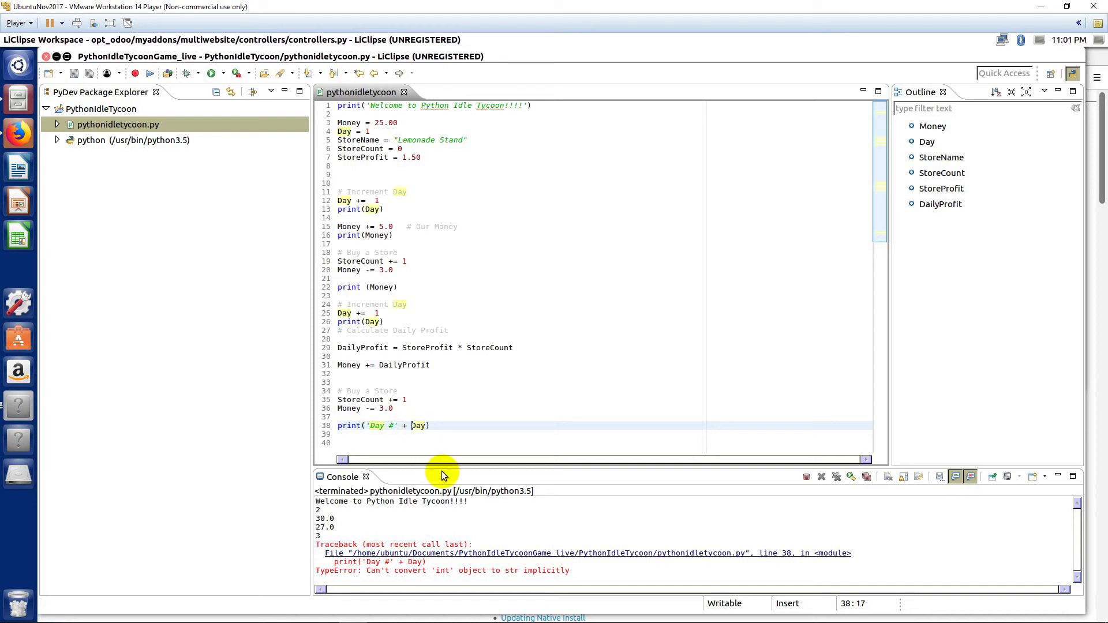
Wrap Day in str() so line 38 reads print('Day #' + str(Day)).
{"action": "type", "text": "str("}
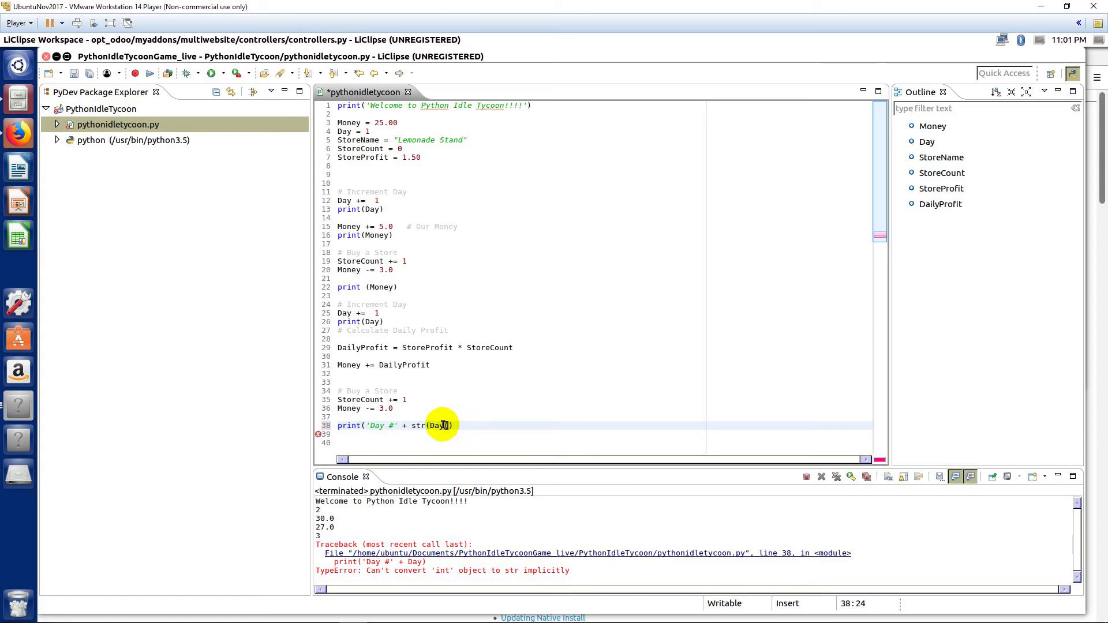
{"action": "double_click", "coordinate": [418, 425]}
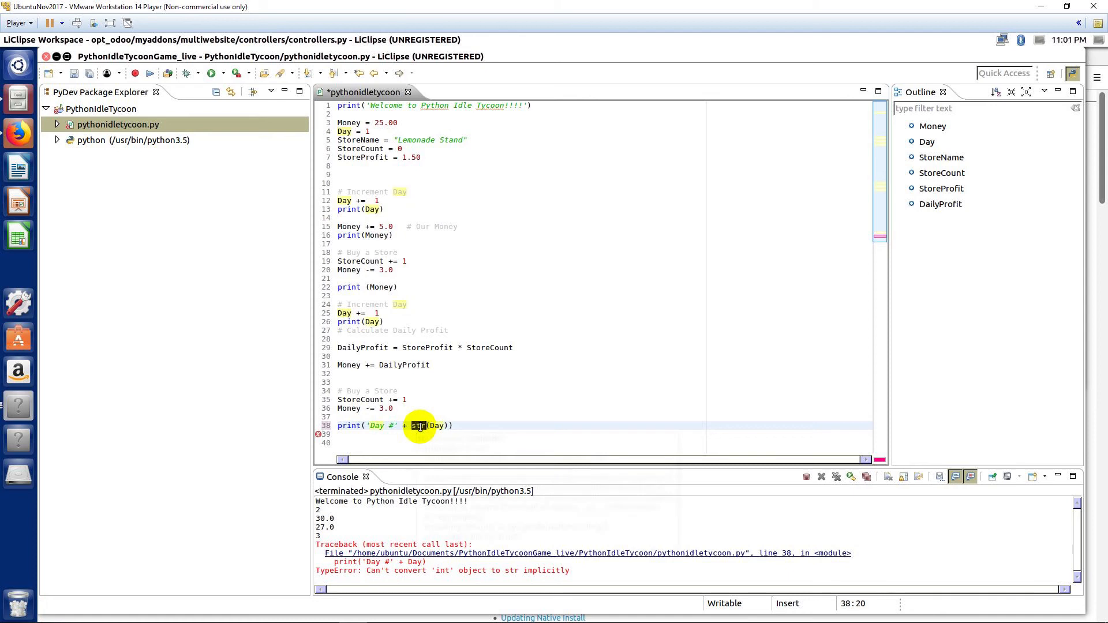
{"action": "mouse_move", "coordinate": [419, 425]}
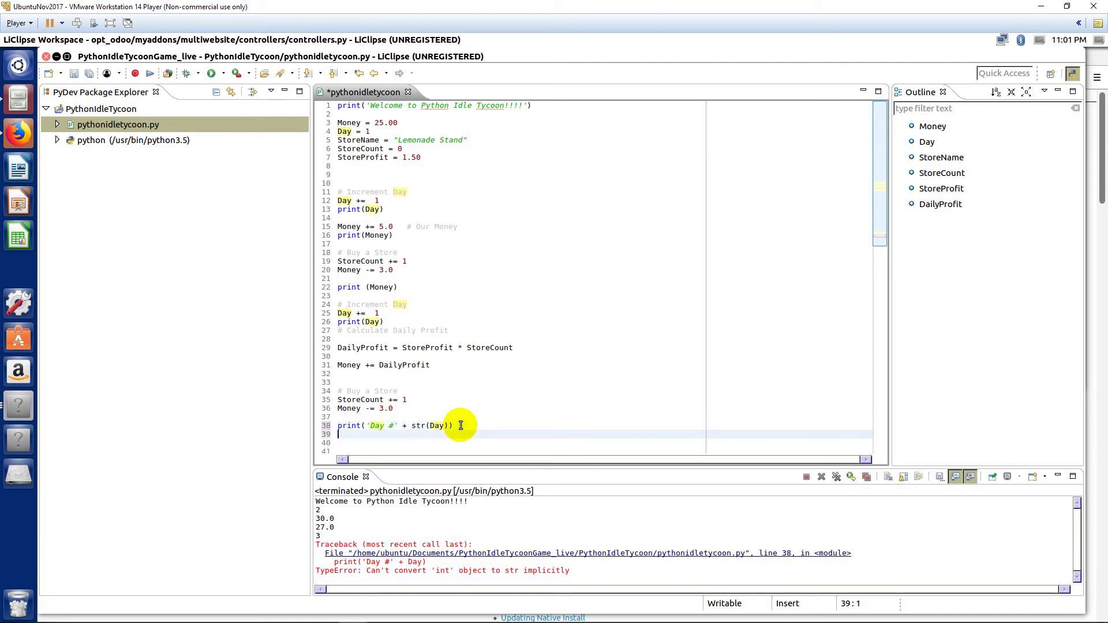
Add print('Money = $' + str(Money)) on line 39 and rerun, showing Day #3 and Money = $25.5.
{"action": "type", "text": "print()"}
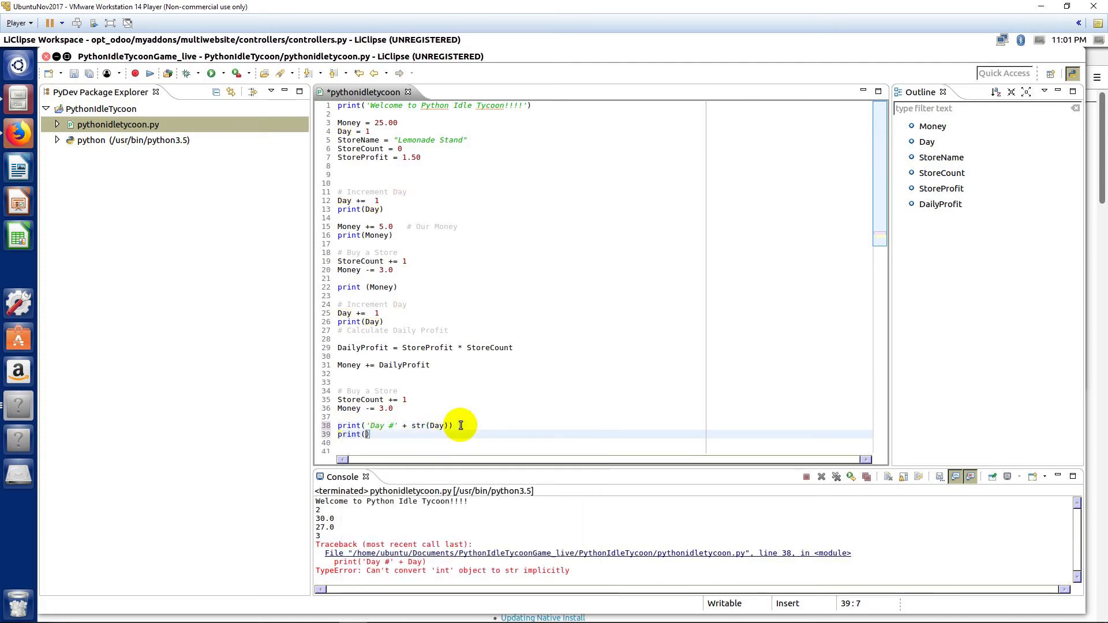
{"action": "type", "text": "'"}
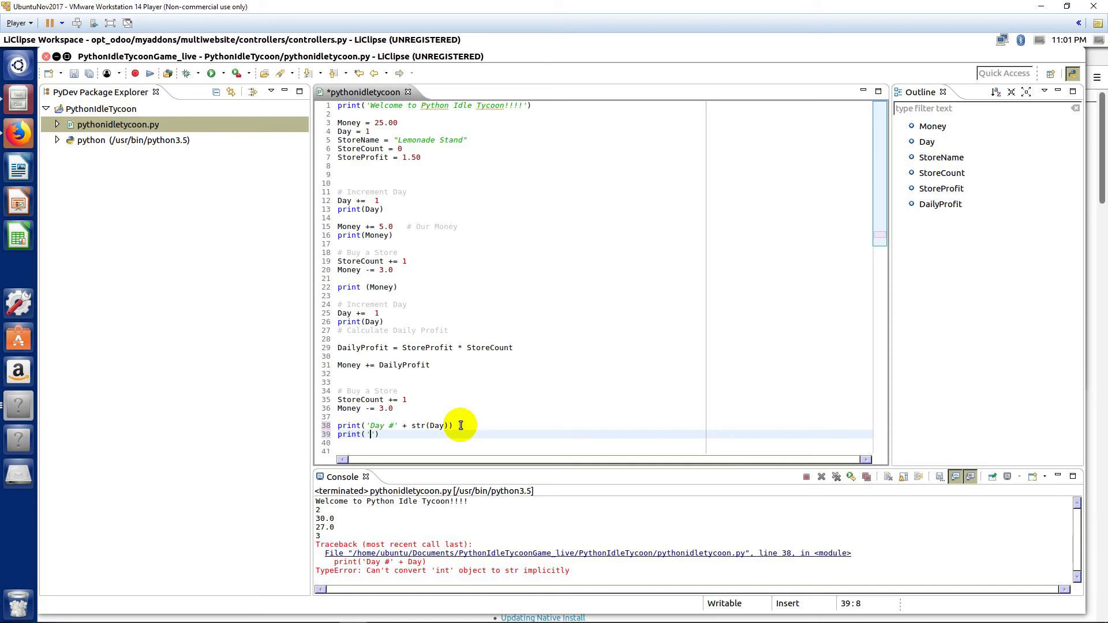
{"action": "type", "text": "Money ="}
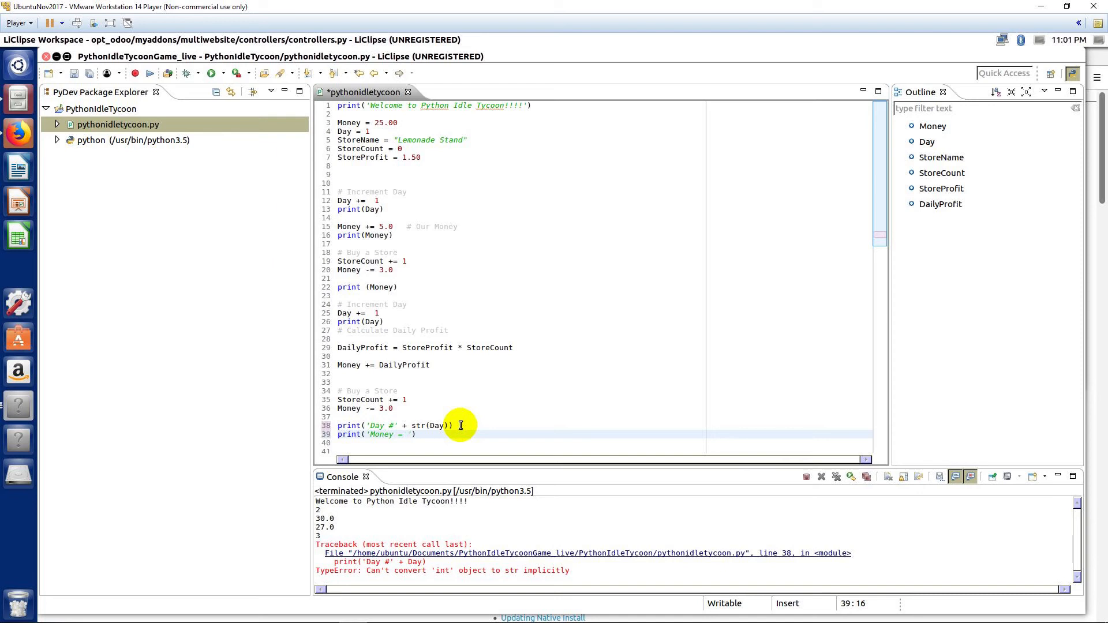
{"action": "type", "text": "$"}
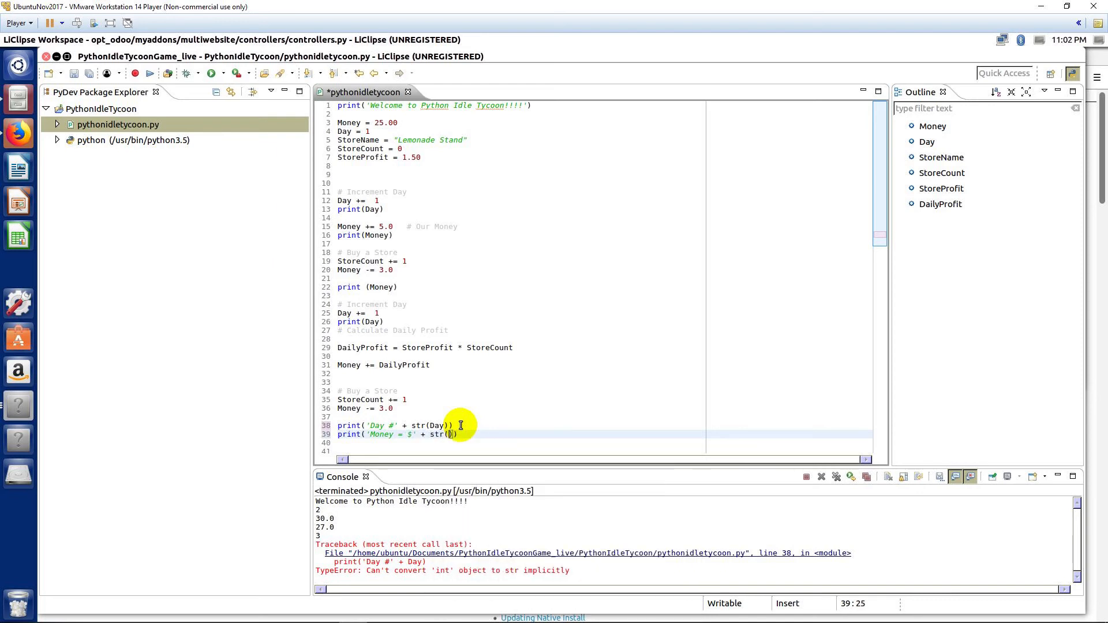
{"action": "type", "text": "Money"}
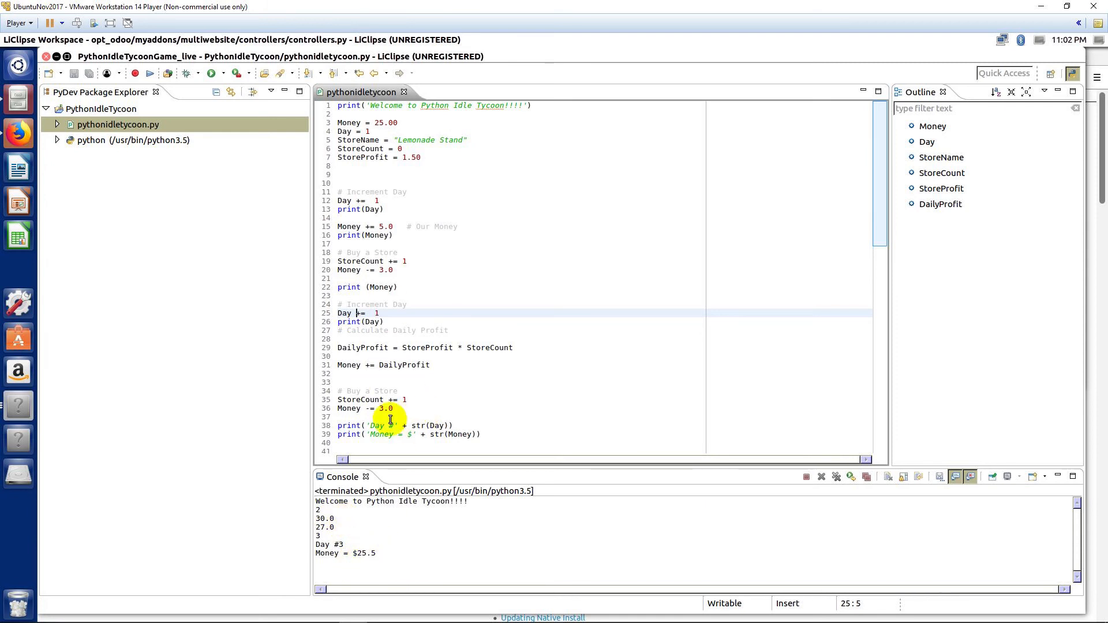
{"action": "mouse_move", "coordinate": [383, 446]}
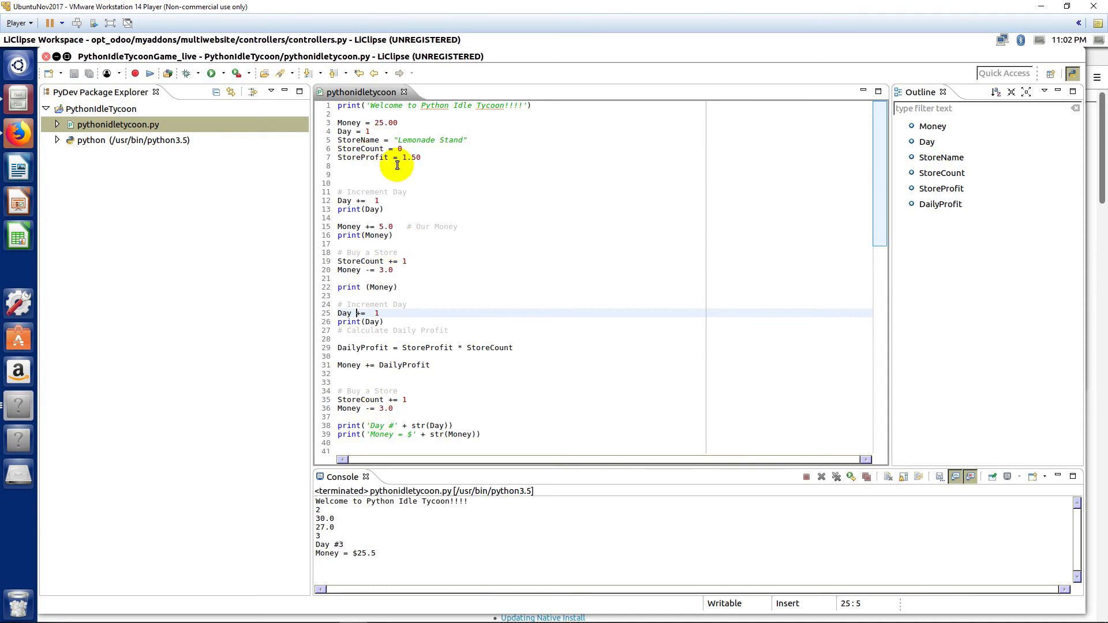
{"action": "left_click", "coordinate": [482, 433]}
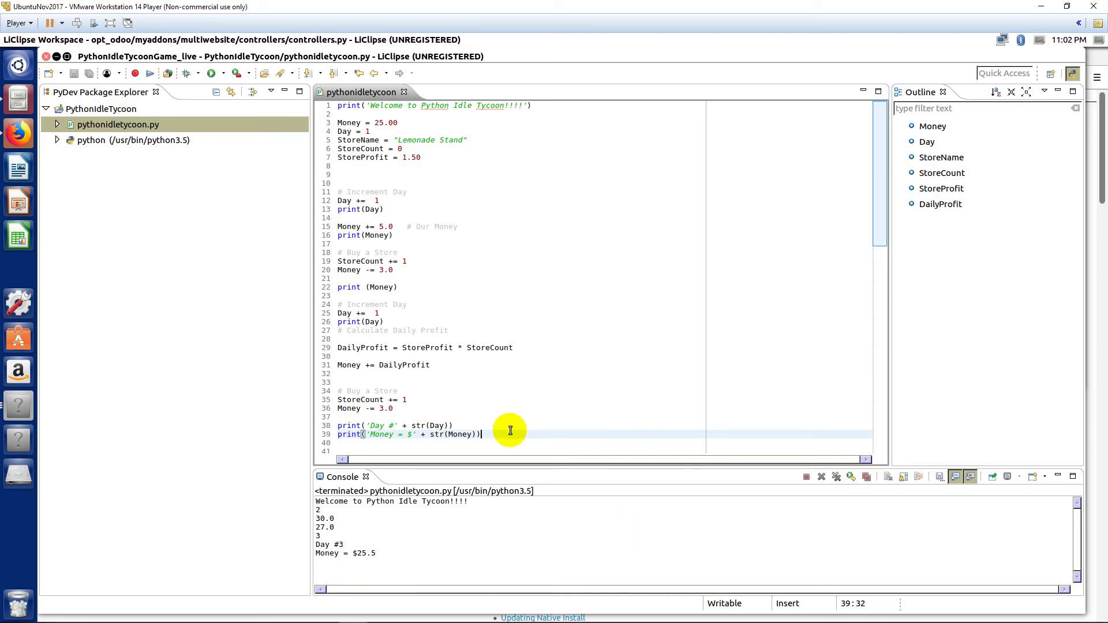
Start the print('Store Count = ' + str(StoreCount)) line, and type a colon on blank line 37.
{"action": "type", "text": "print("}
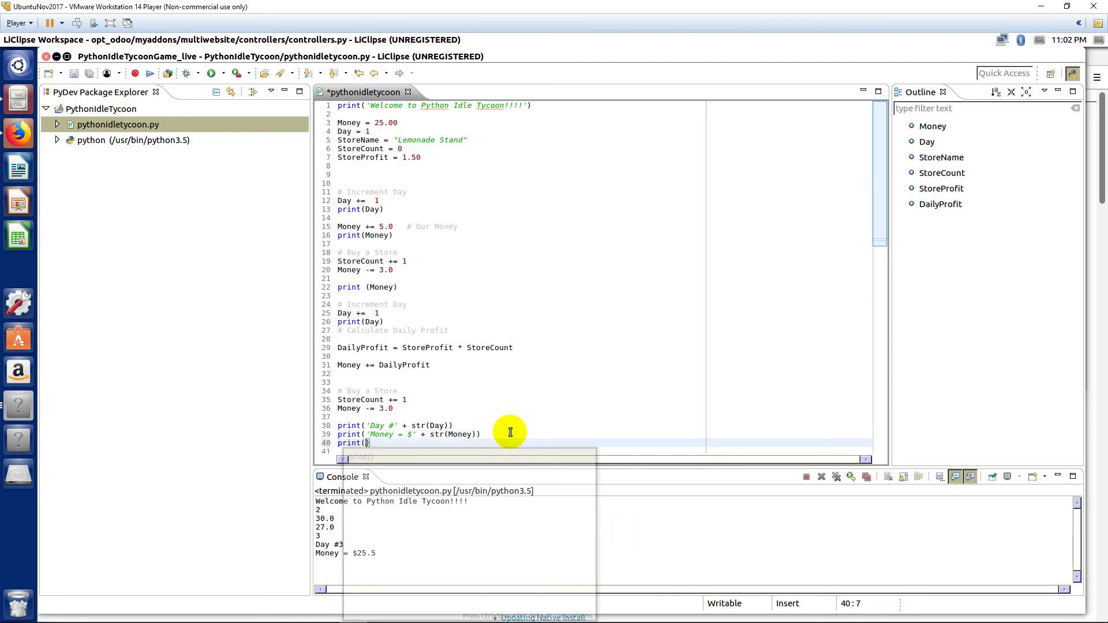
{"action": "type", "text": "'Store Count = ' + str(StoreCount"}
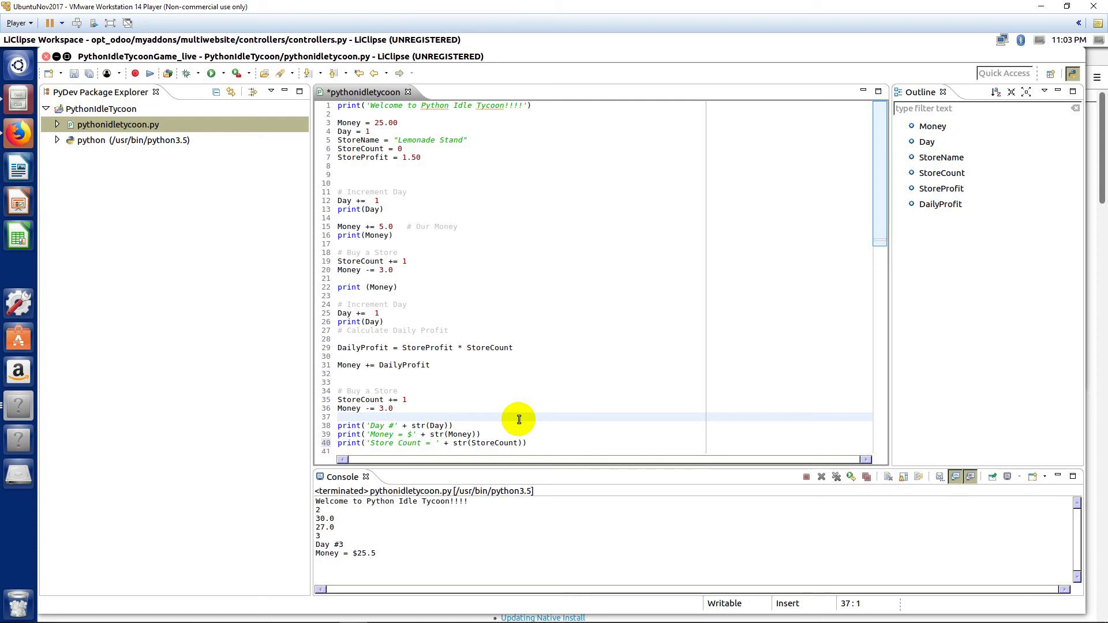
{"action": "left_click", "coordinate": [339, 416]}
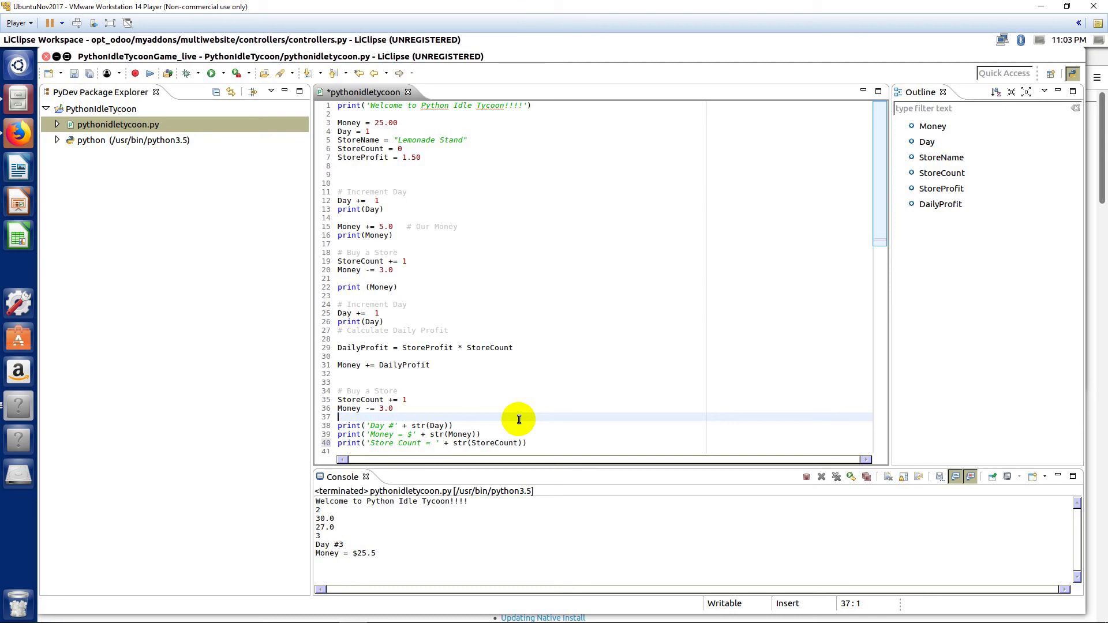
{"action": "type", "text": ":"}
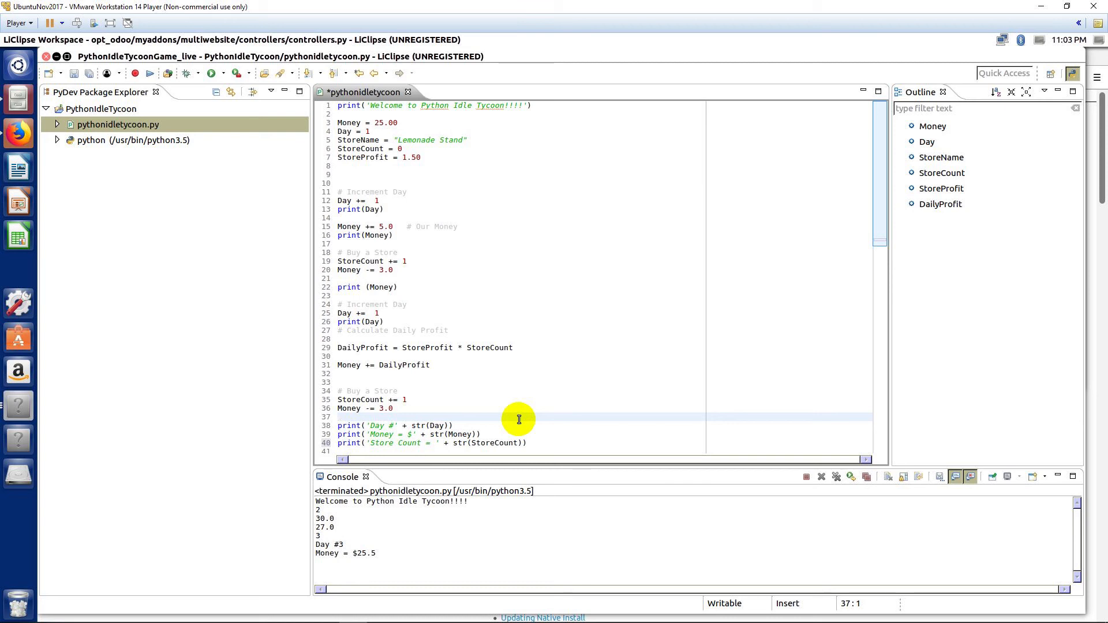
{"action": "mouse_move", "coordinate": [806, 443]}
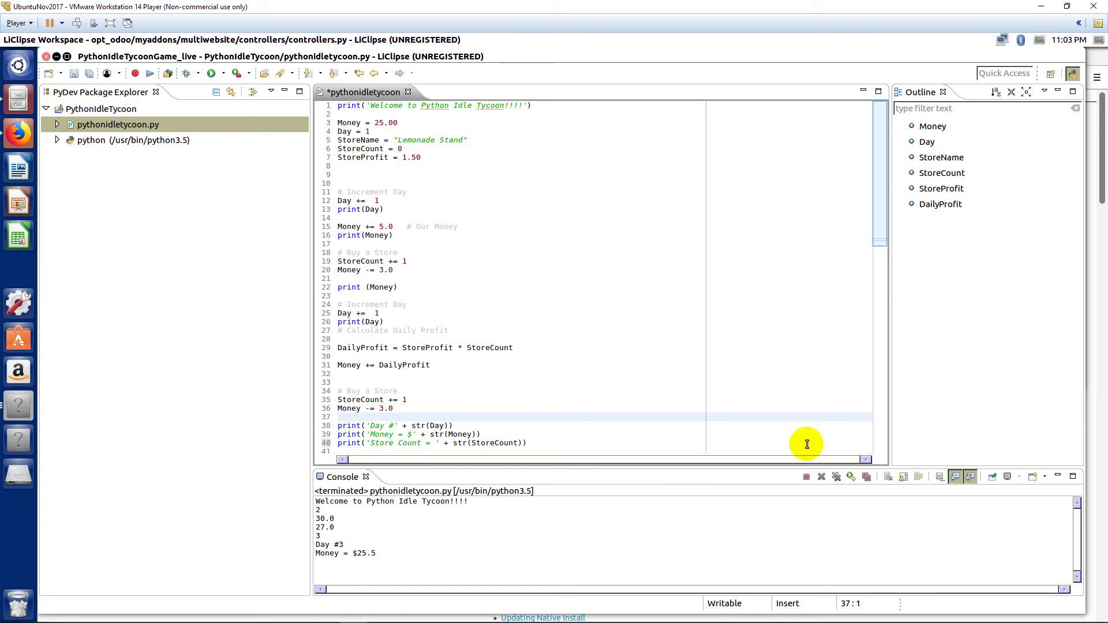
Rerun the script and confirm the console shows Day #3, Money = $25.5, Store Count = 2.
{"action": "left_click", "coordinate": [850, 476]}
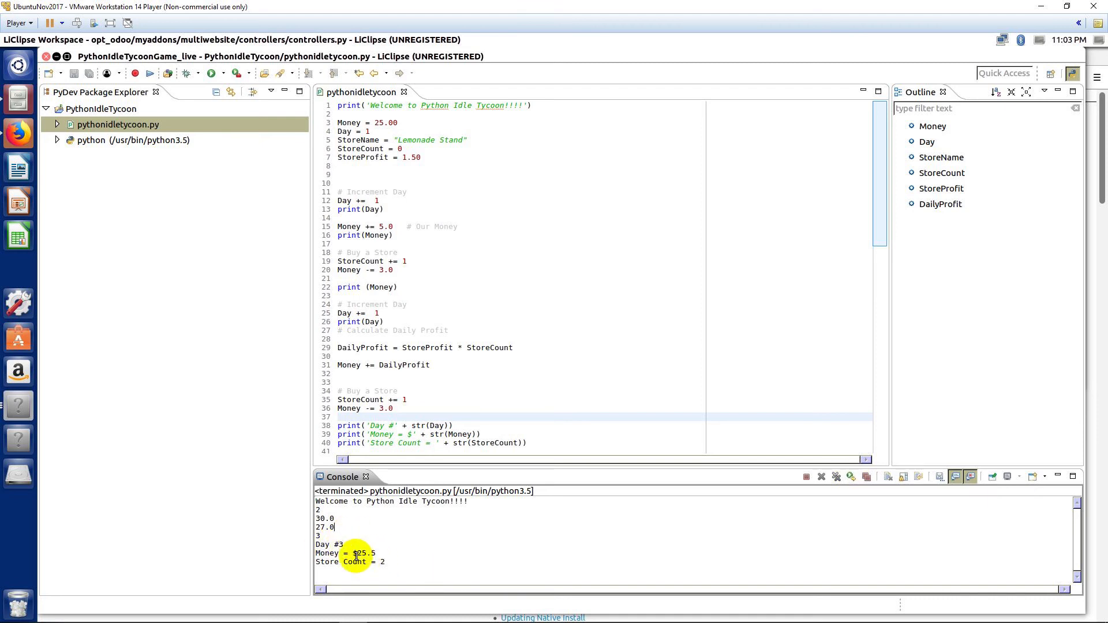
{"action": "mouse_move", "coordinate": [562, 442]}
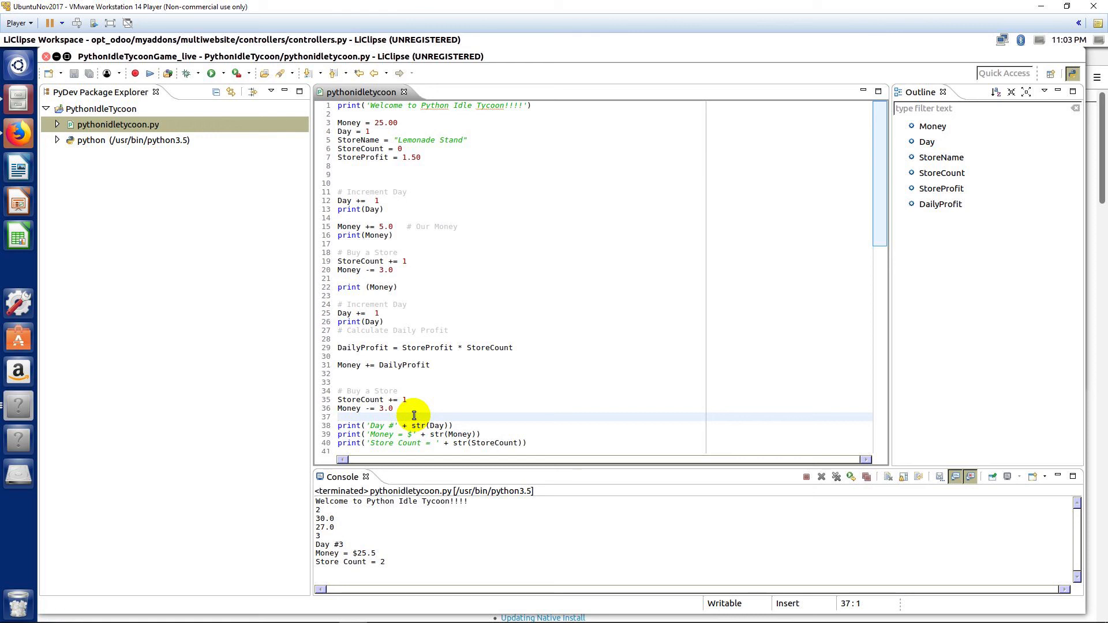
{"action": "left_click", "coordinate": [338, 416]}
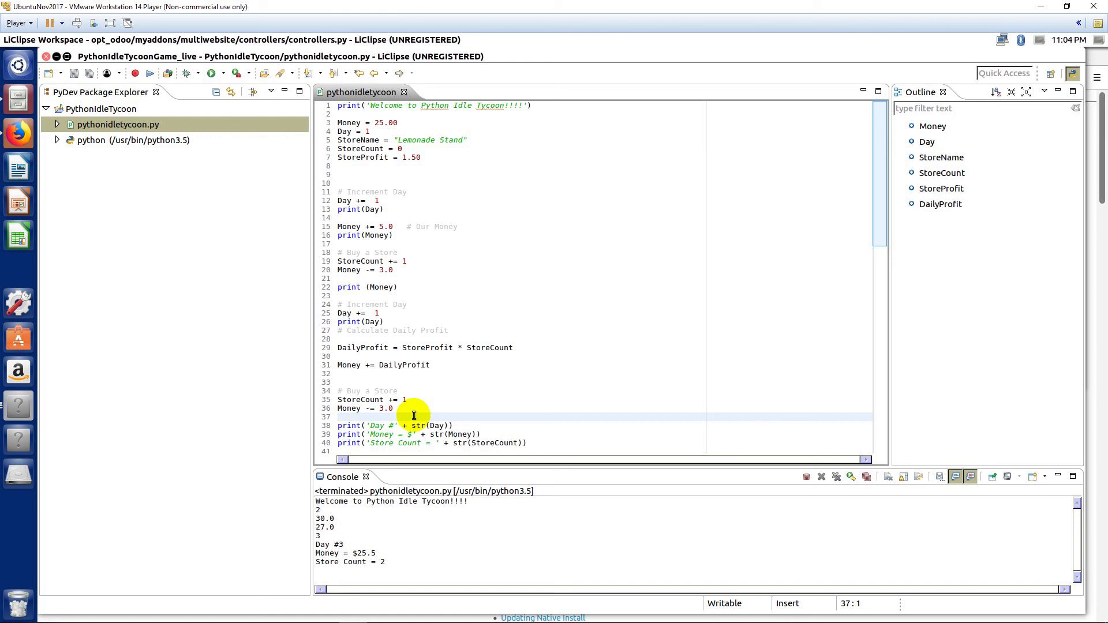
{"action": "left_click", "coordinate": [337, 416]}
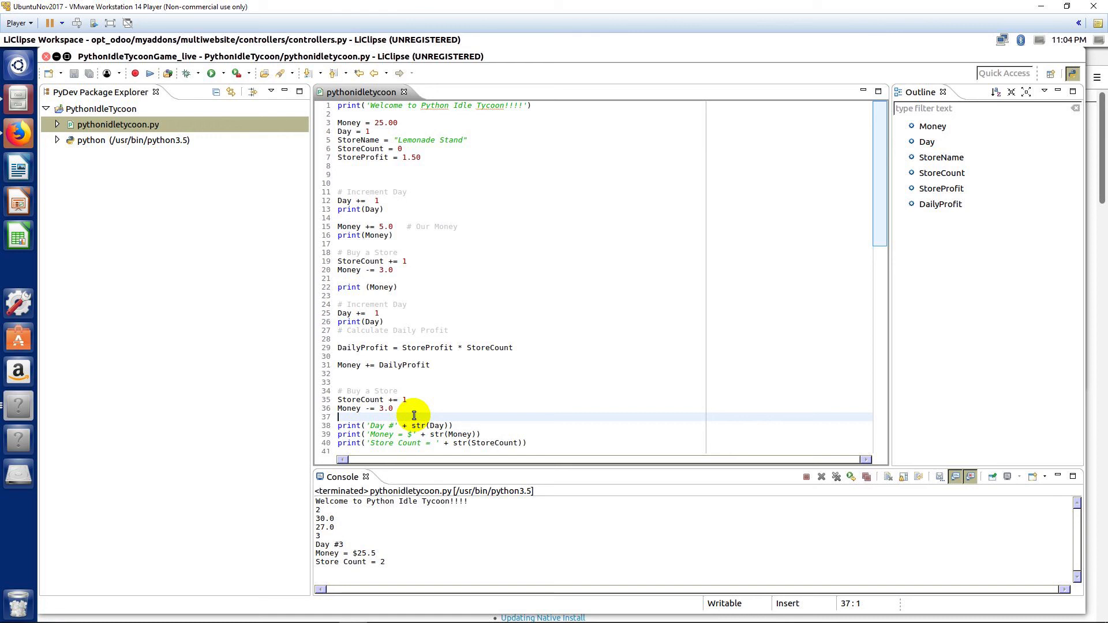